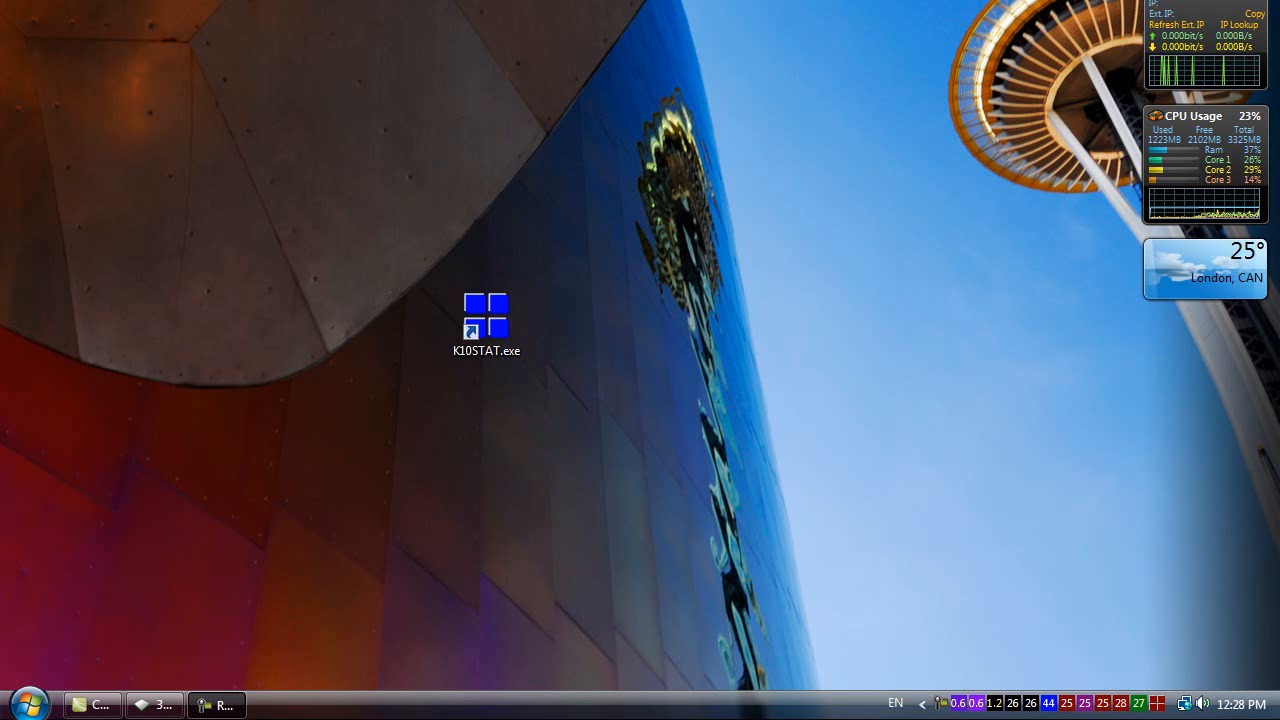
Step: Launch CPU-Z to read the Phenom II X3 720 at about 3624 MHz, x18.0, 1.456 V
left_click_drag(488, 316, 778, 160)
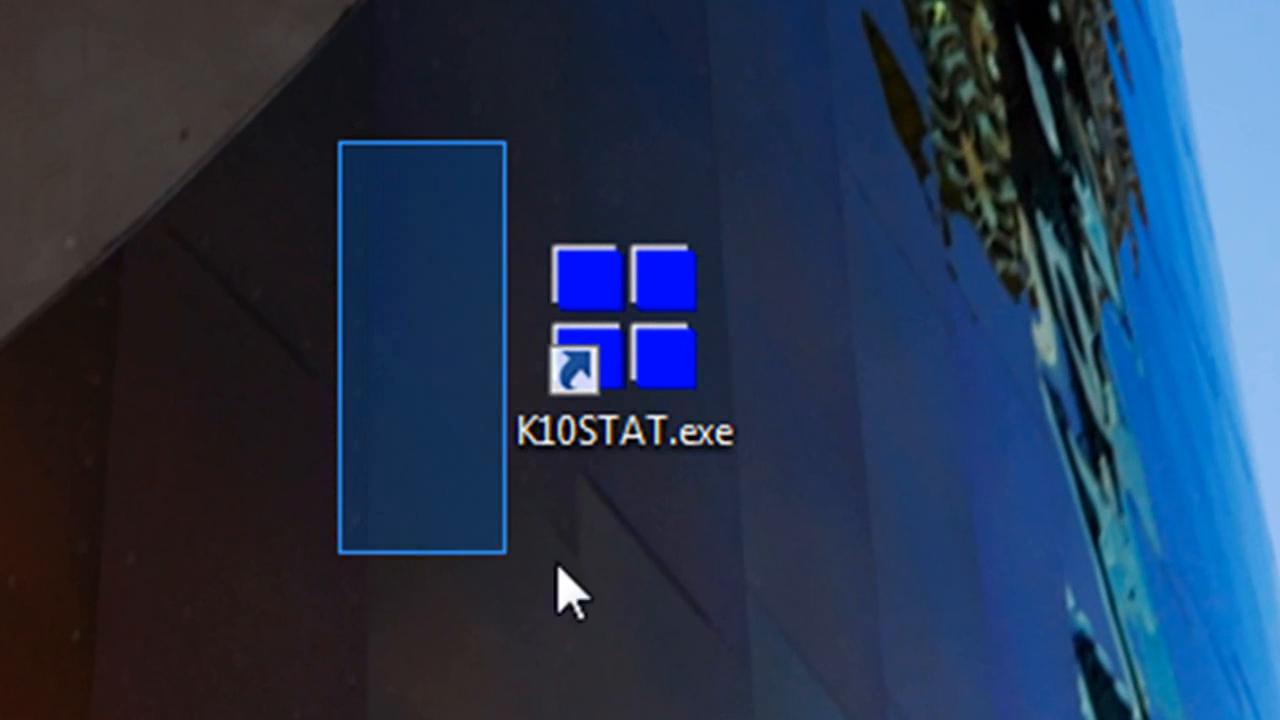
mouse_move(996, 560)
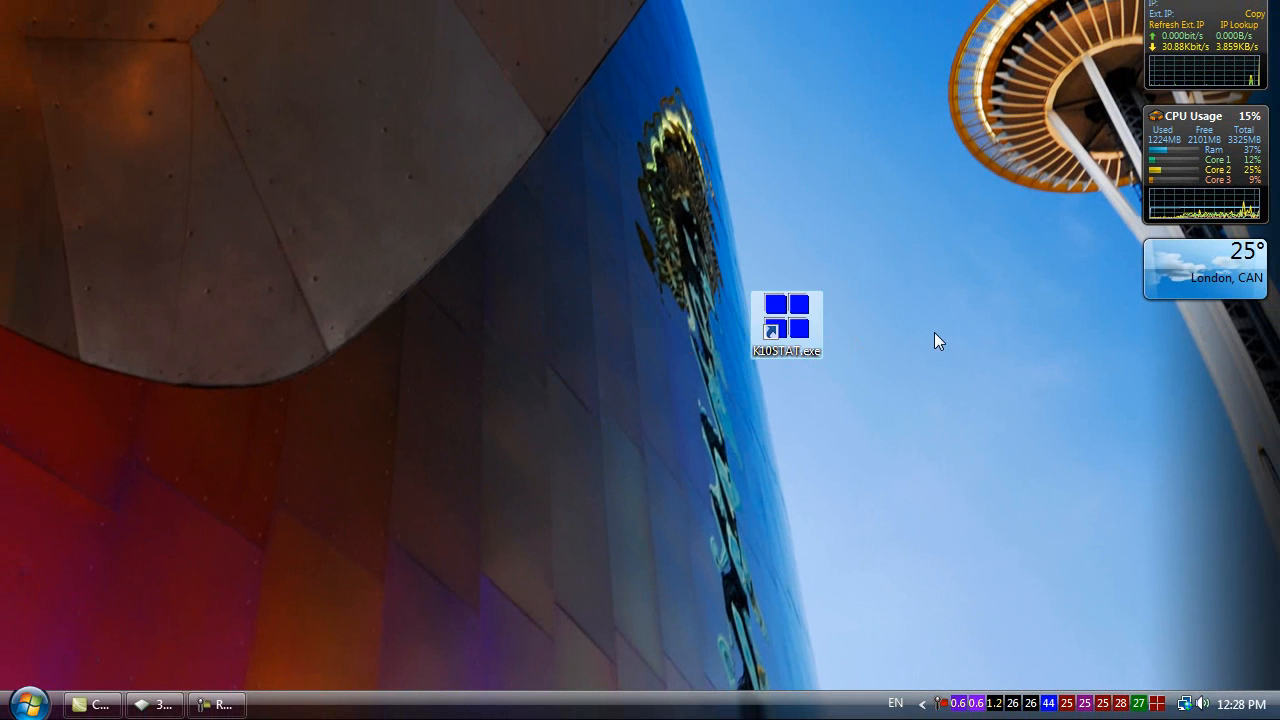
double_click(786, 324)
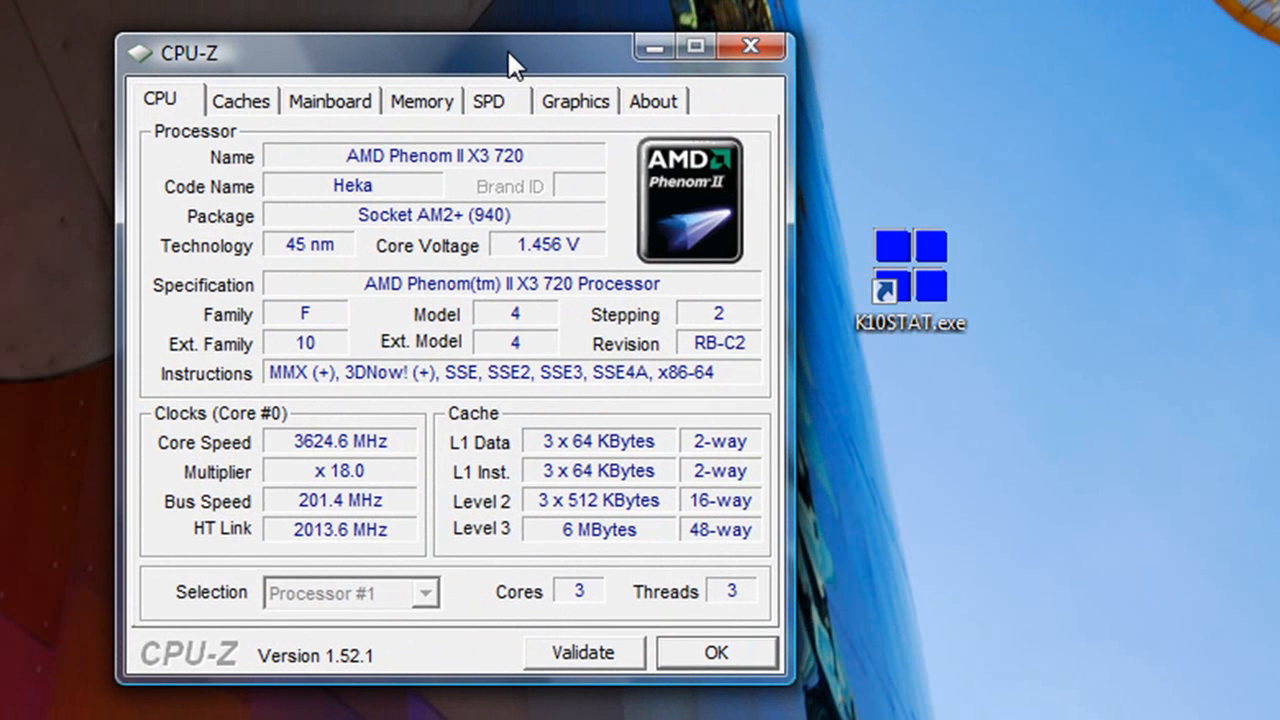
mouse_move(362, 248)
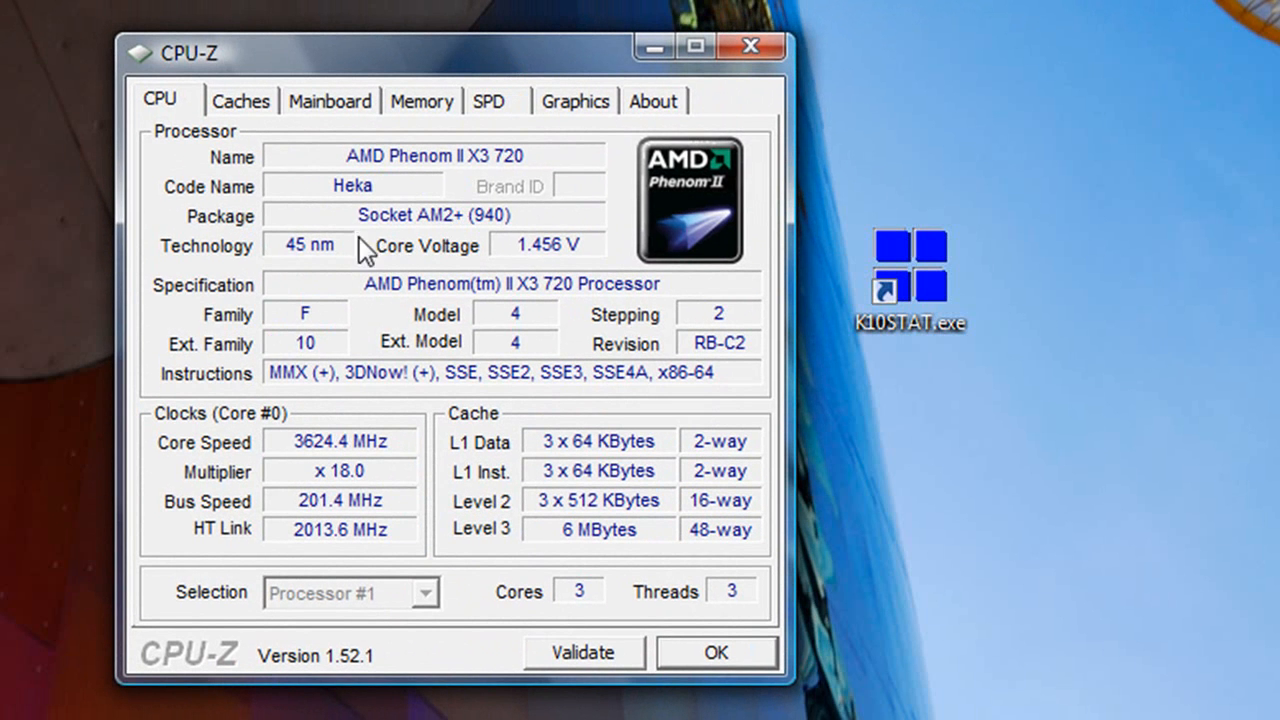
mouse_move(510, 176)
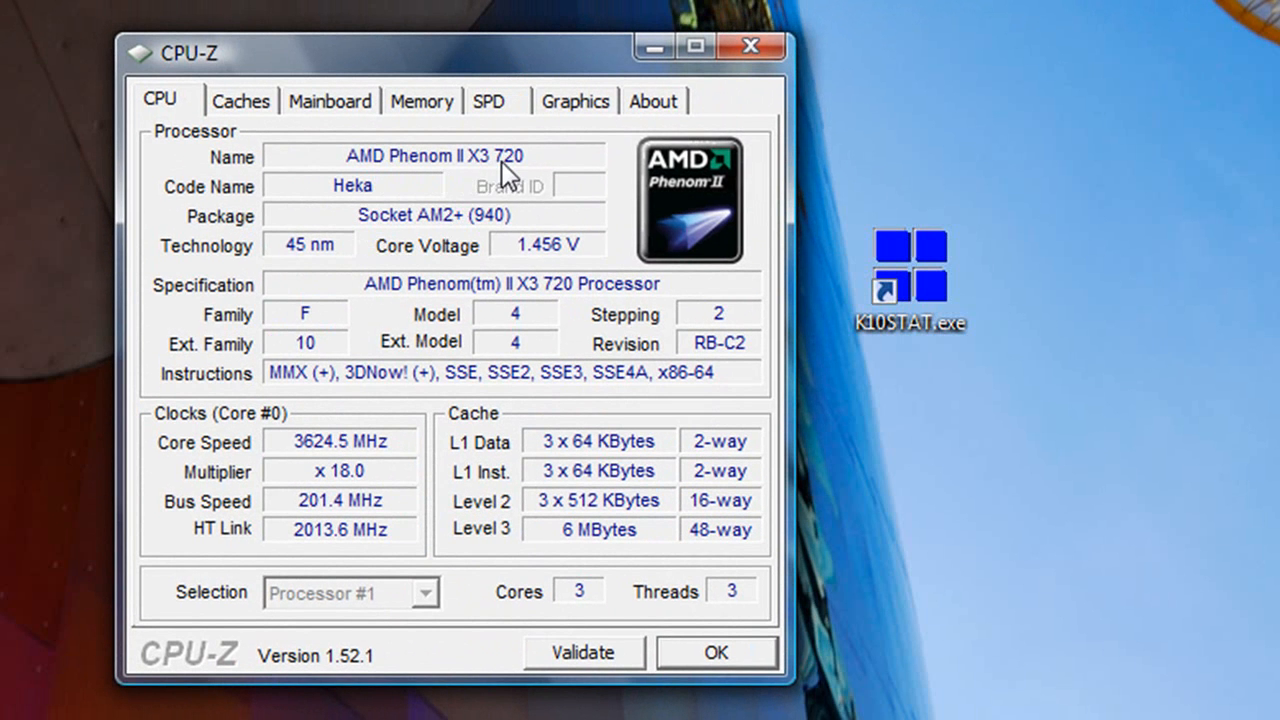
mouse_move(344, 298)
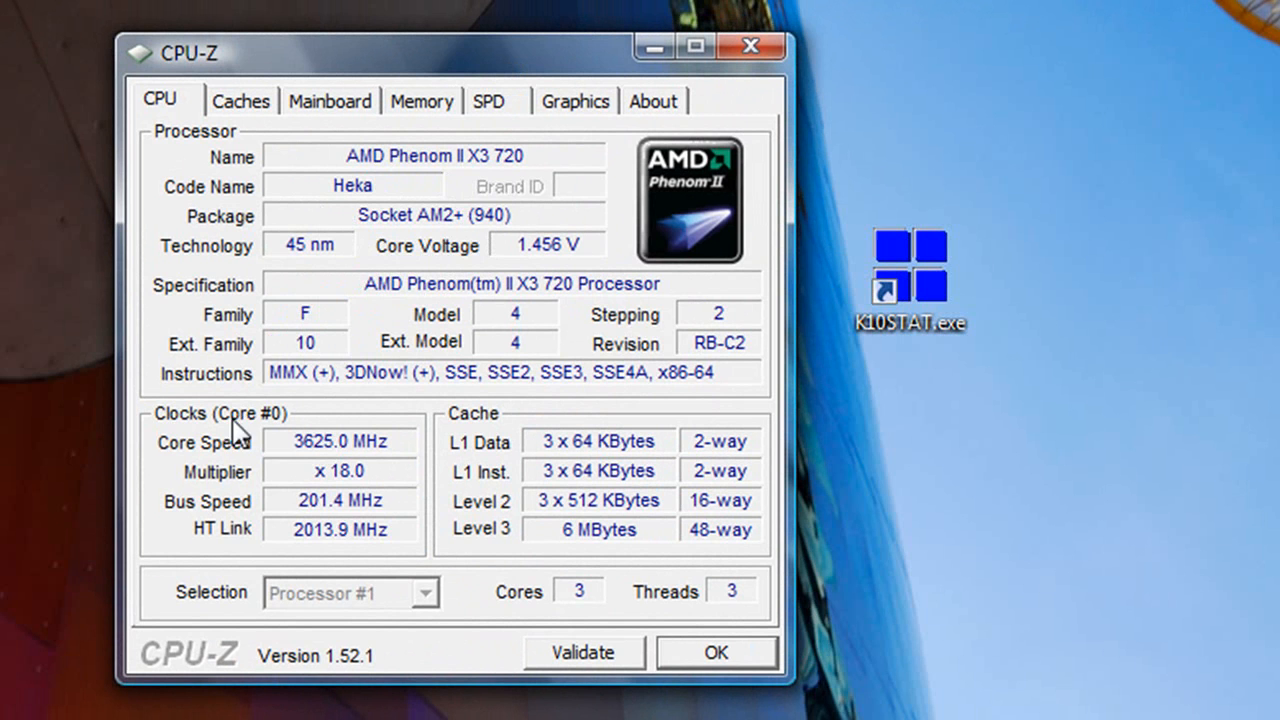
mouse_move(316, 460)
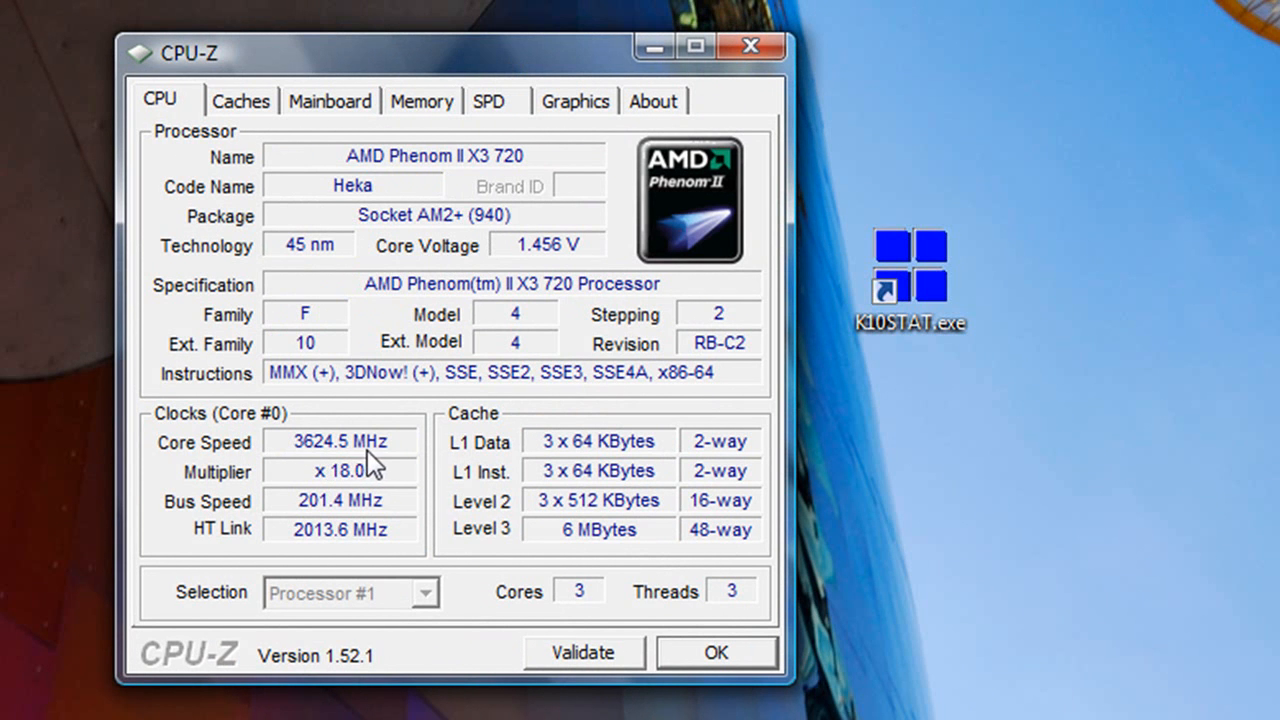
mouse_move(344, 372)
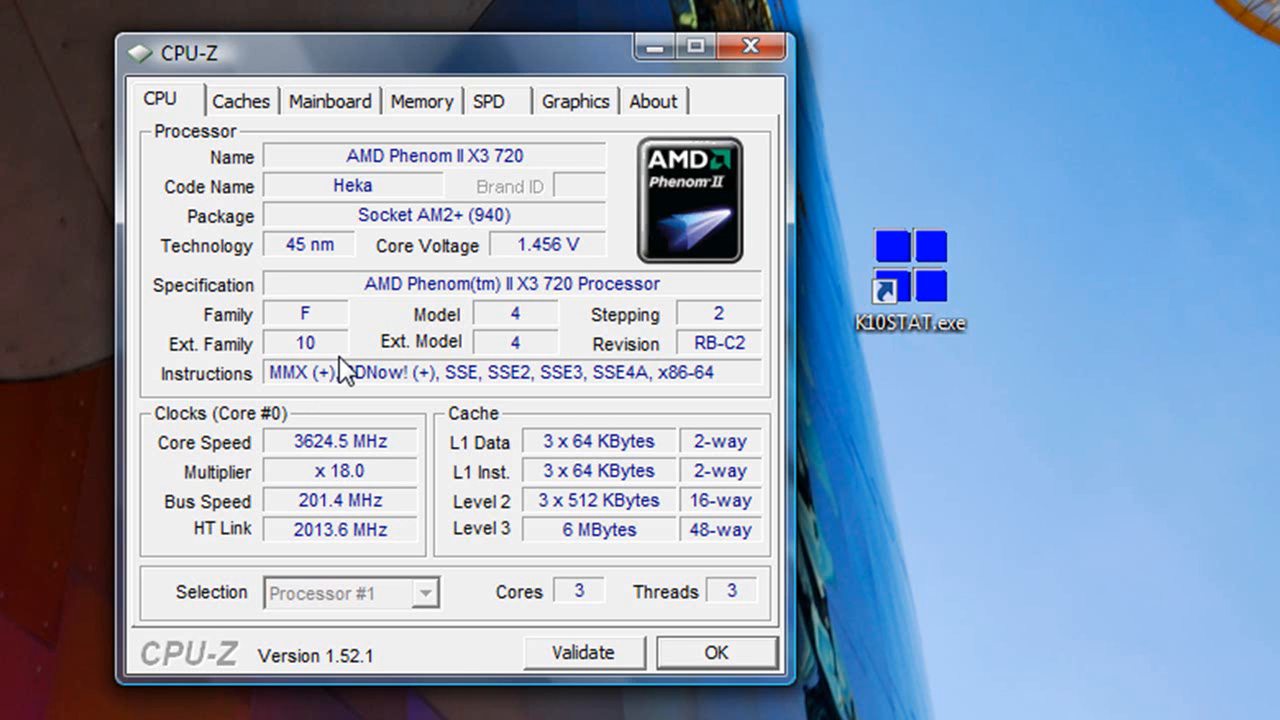
mouse_move(296, 468)
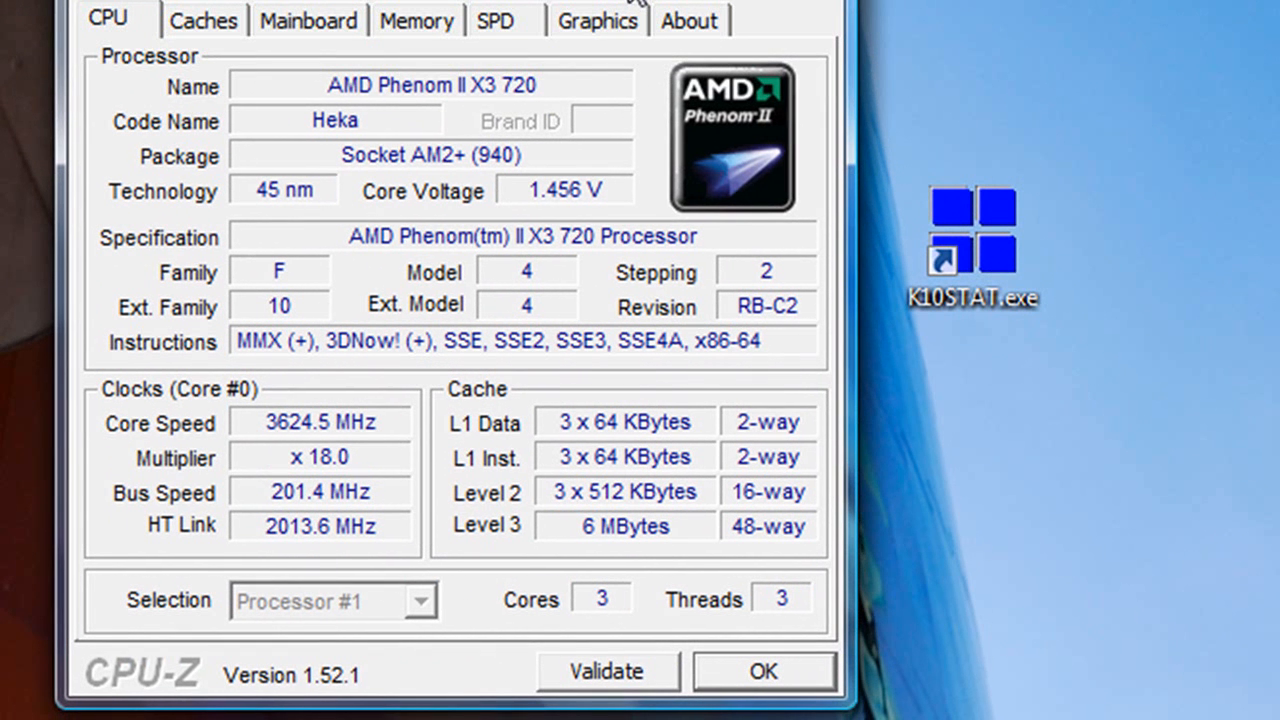
mouse_move(564, 206)
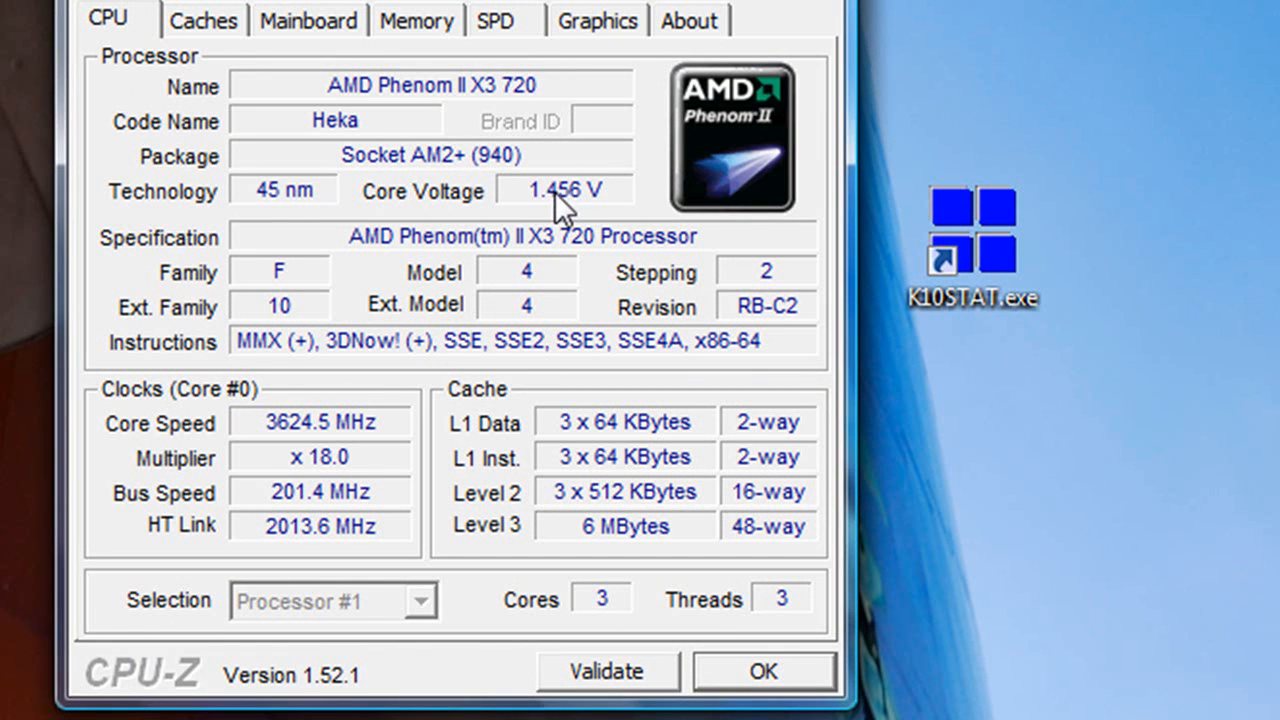
mouse_move(548, 216)
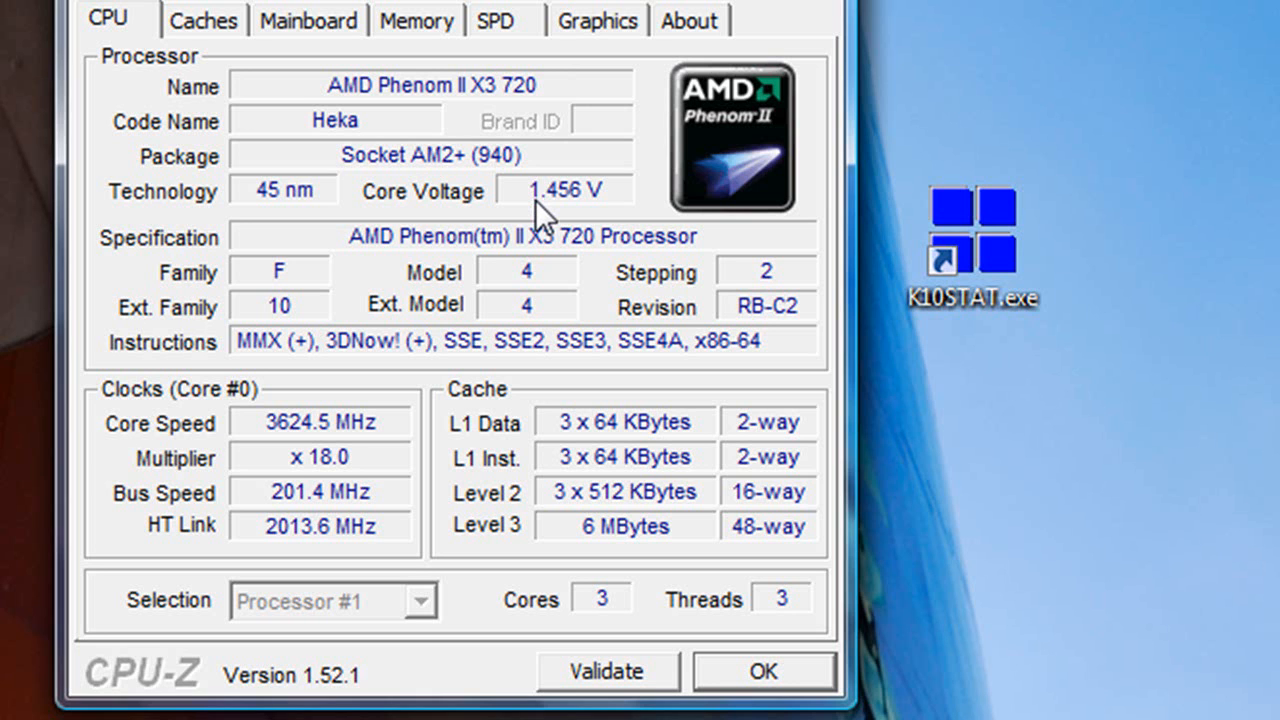
mouse_move(598, 276)
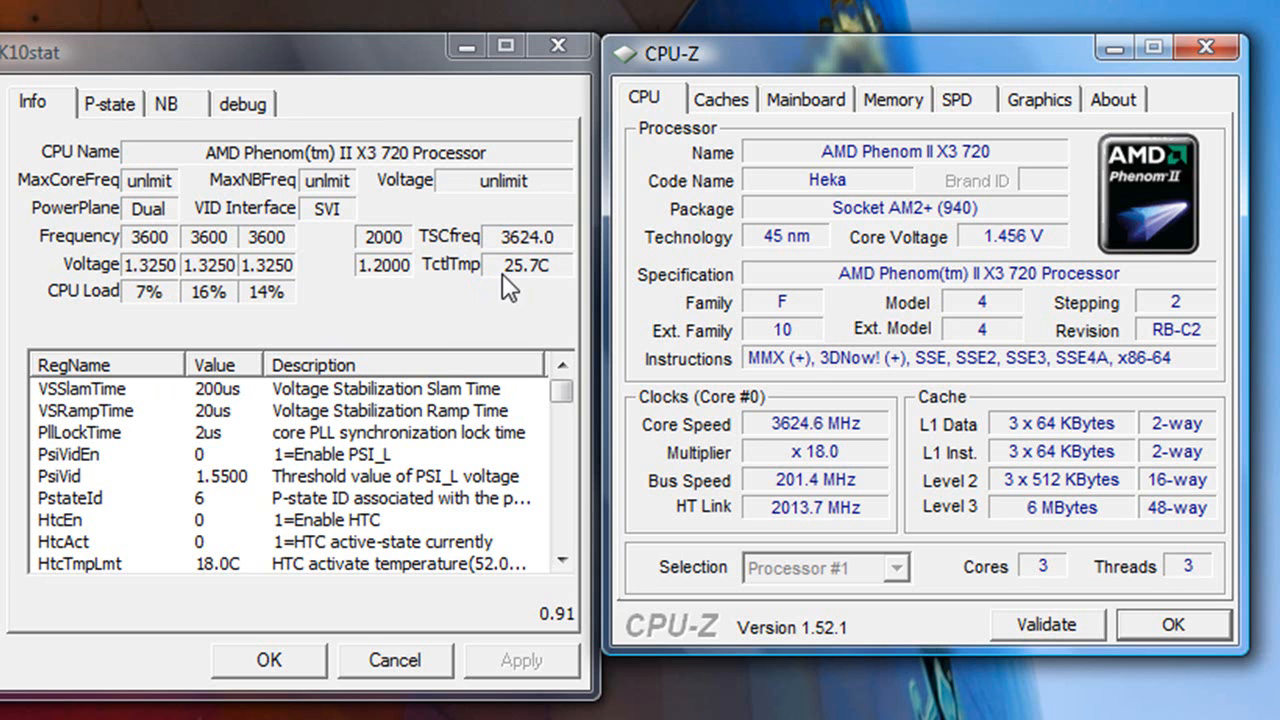
mouse_move(140, 130)
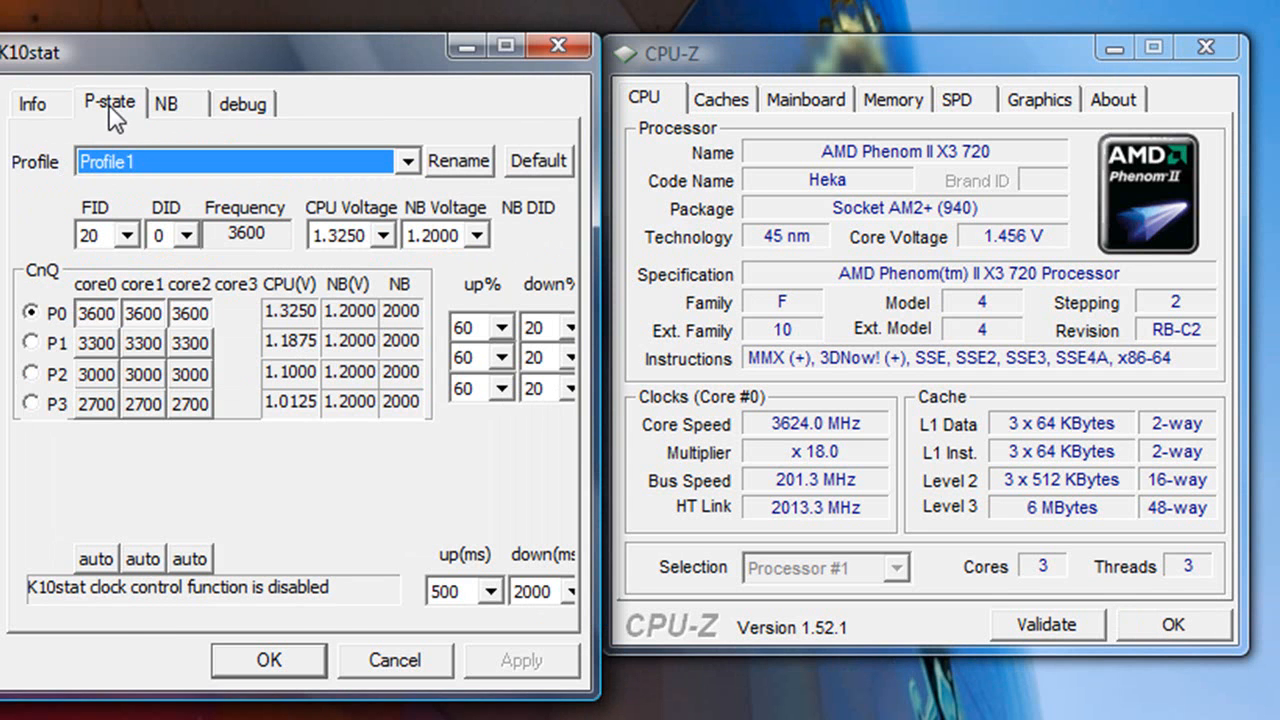
mouse_move(152, 328)
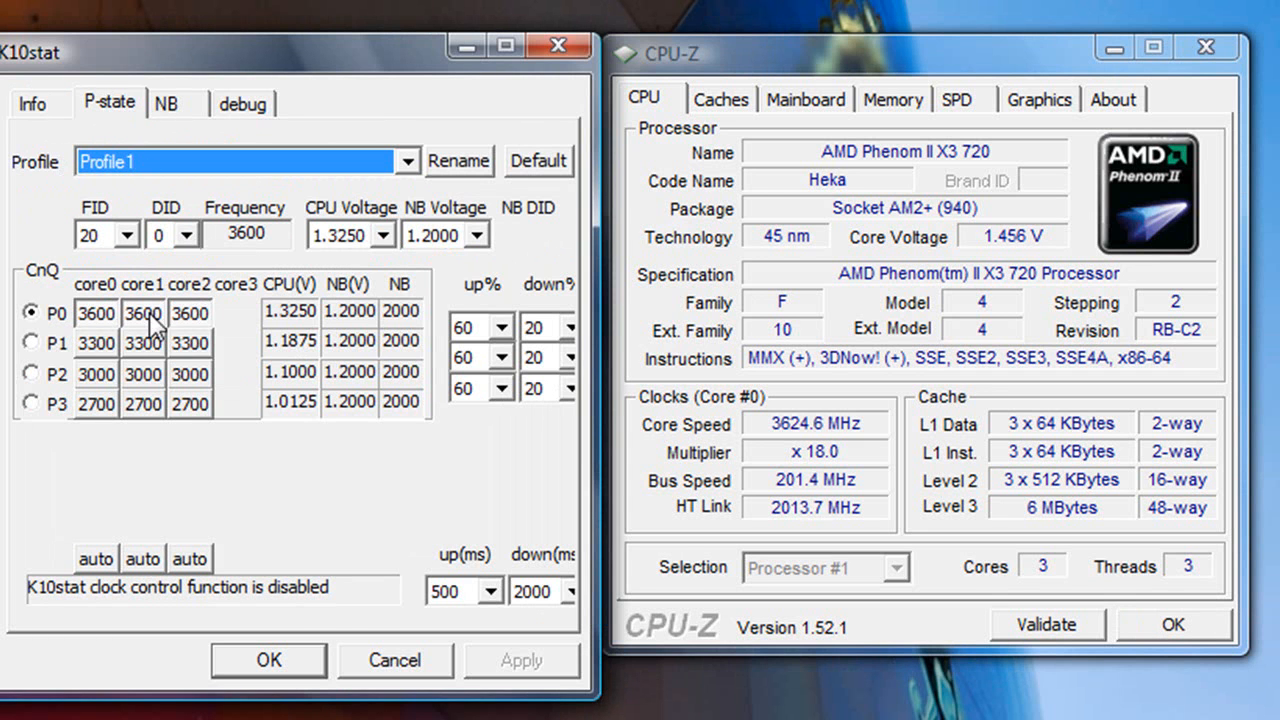
mouse_move(164, 390)
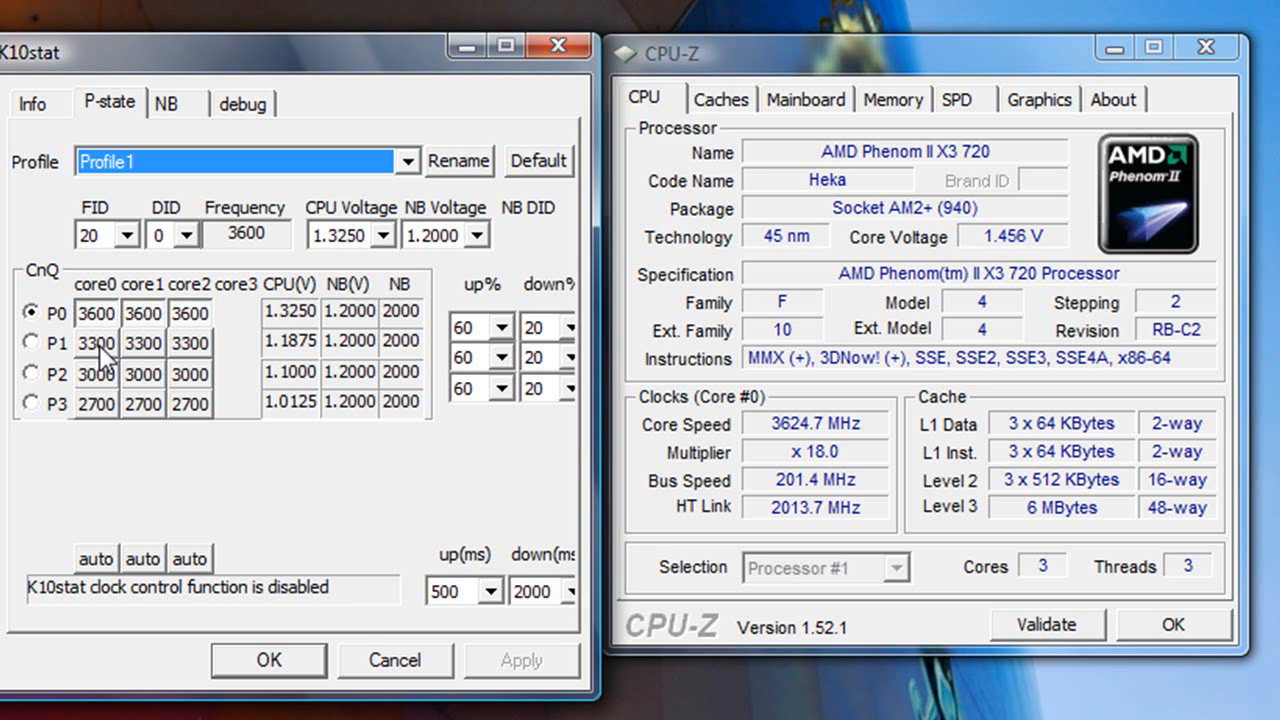
mouse_move(160, 320)
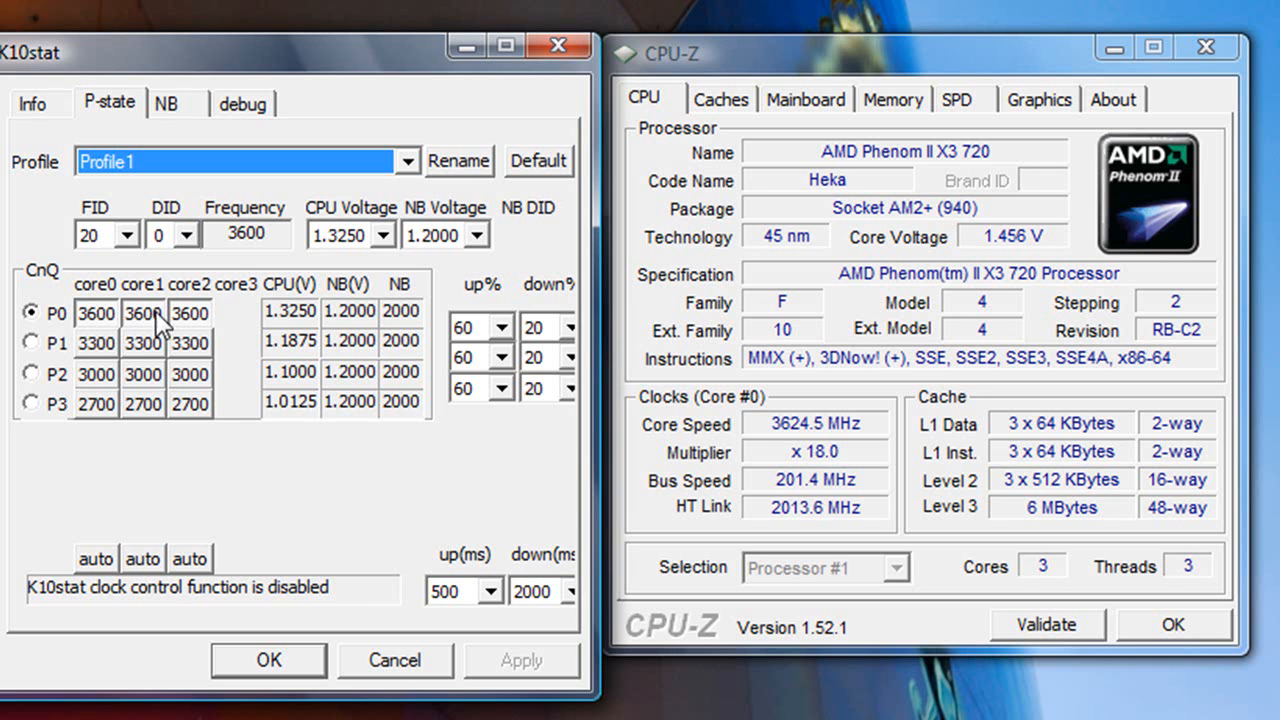
mouse_move(124, 256)
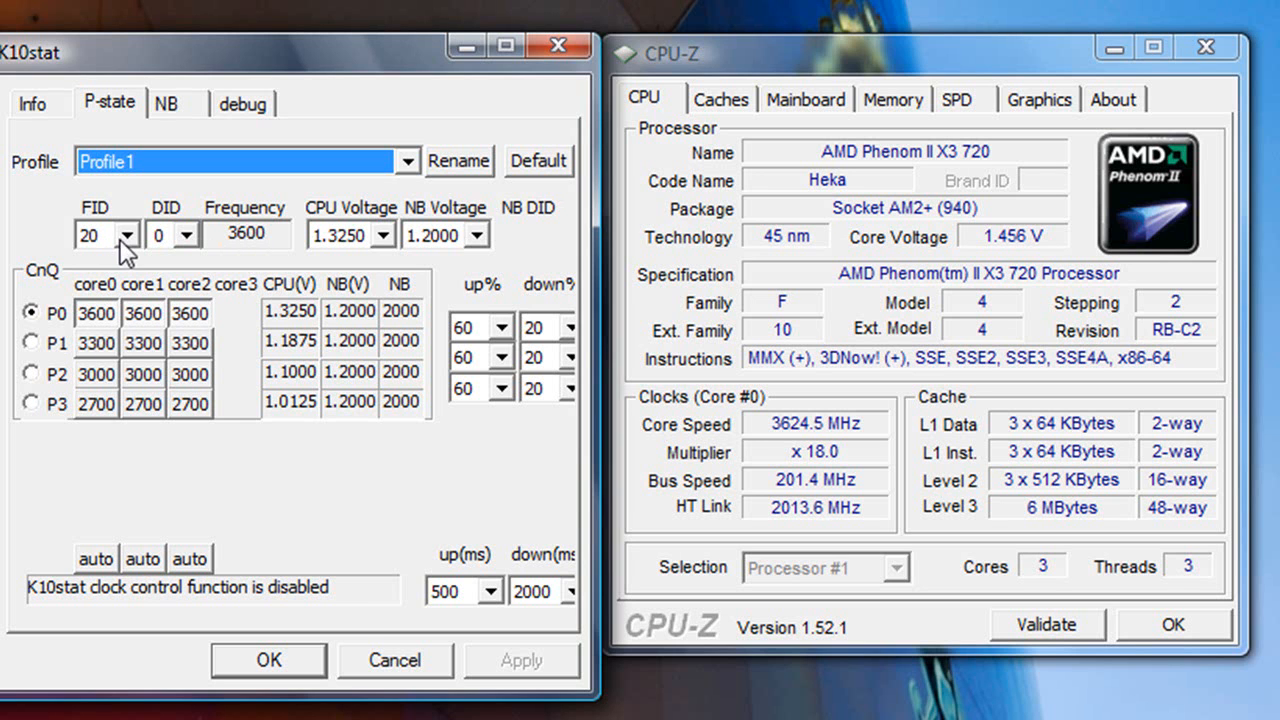
mouse_move(344, 252)
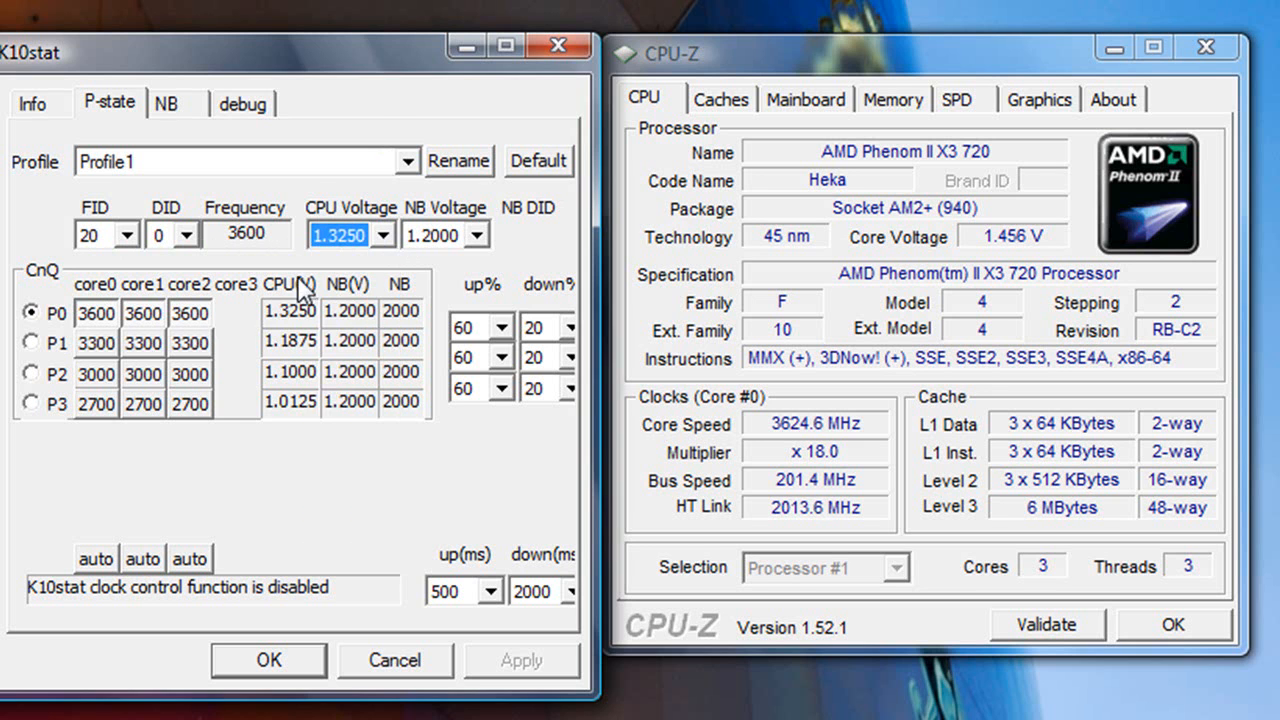
mouse_move(276, 330)
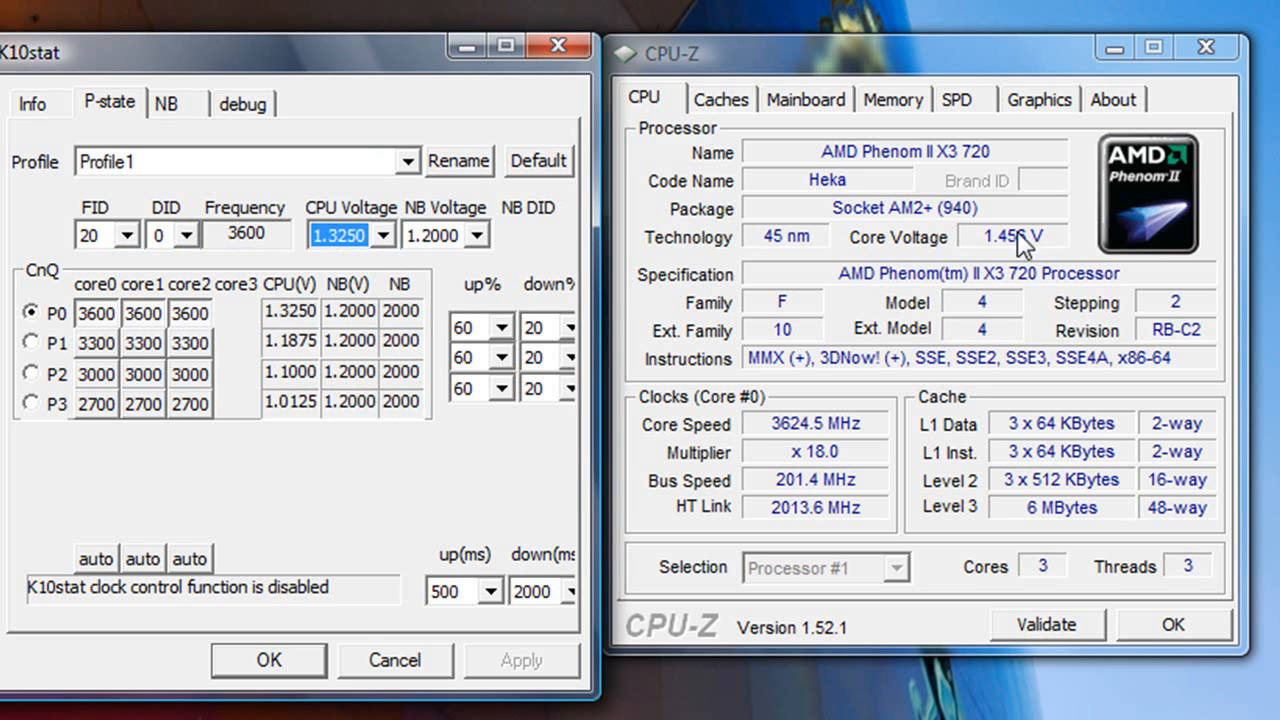
mouse_move(1036, 264)
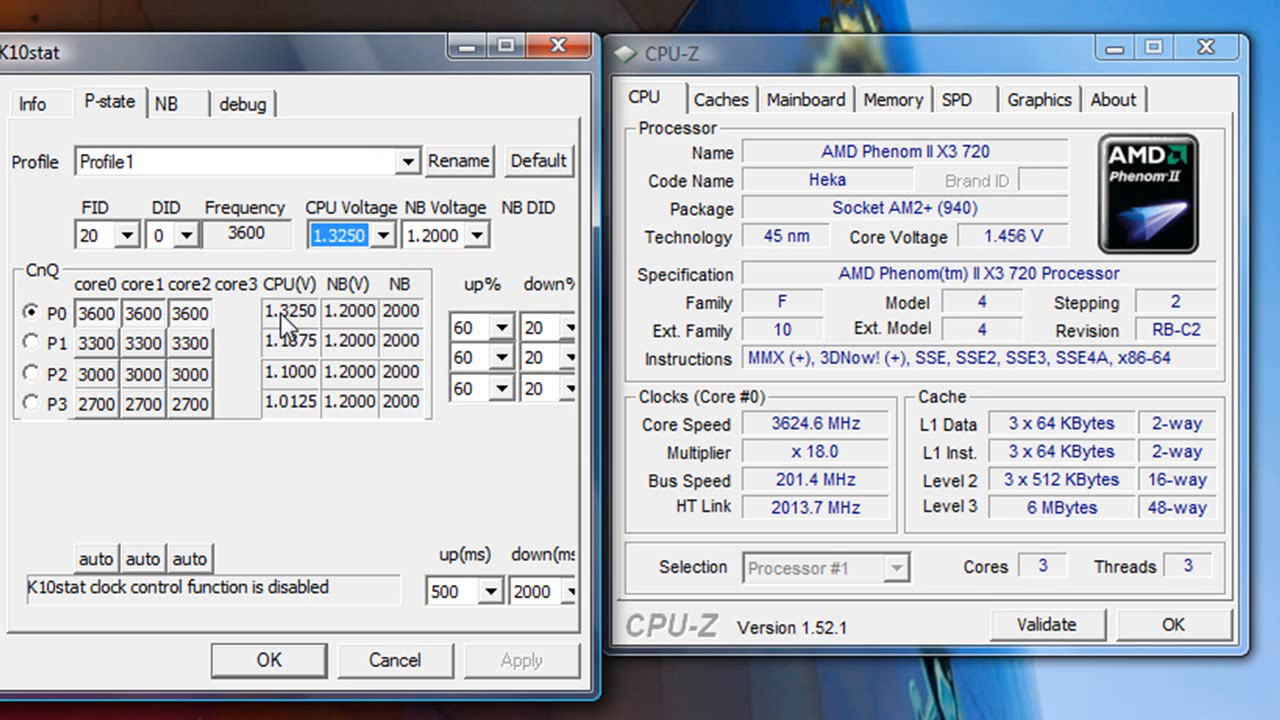
mouse_move(288, 328)
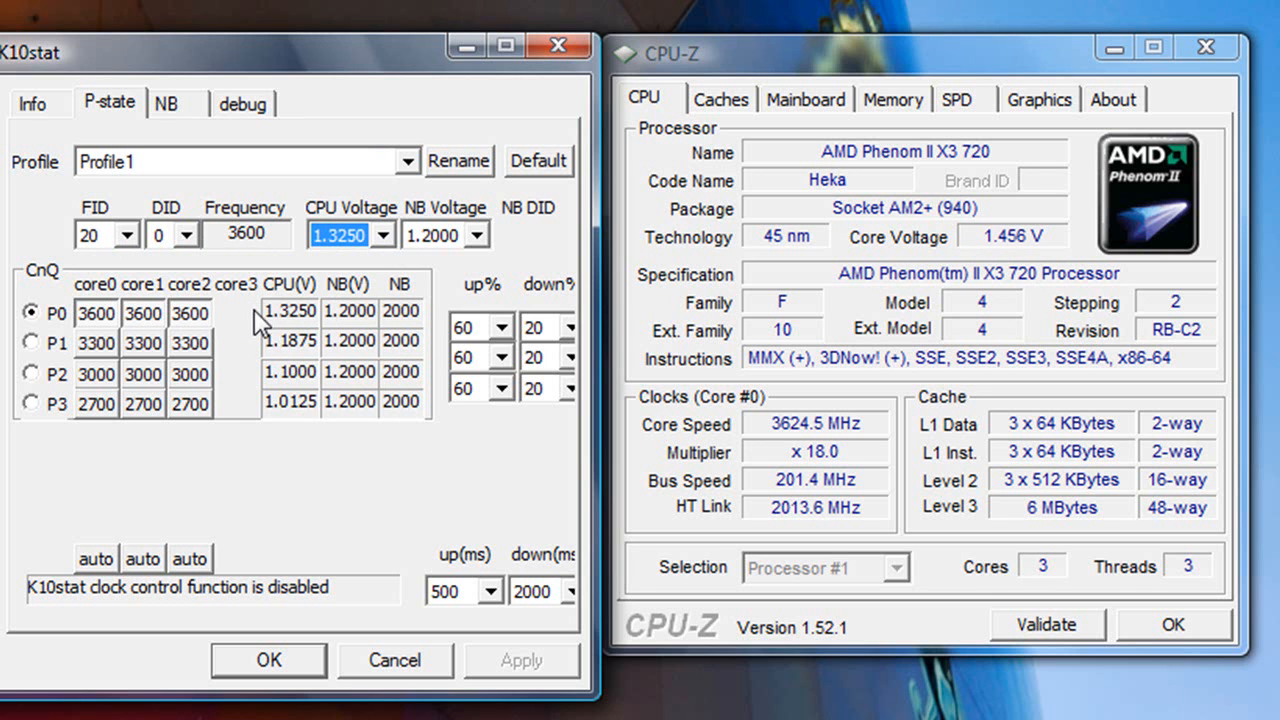
mouse_move(344, 68)
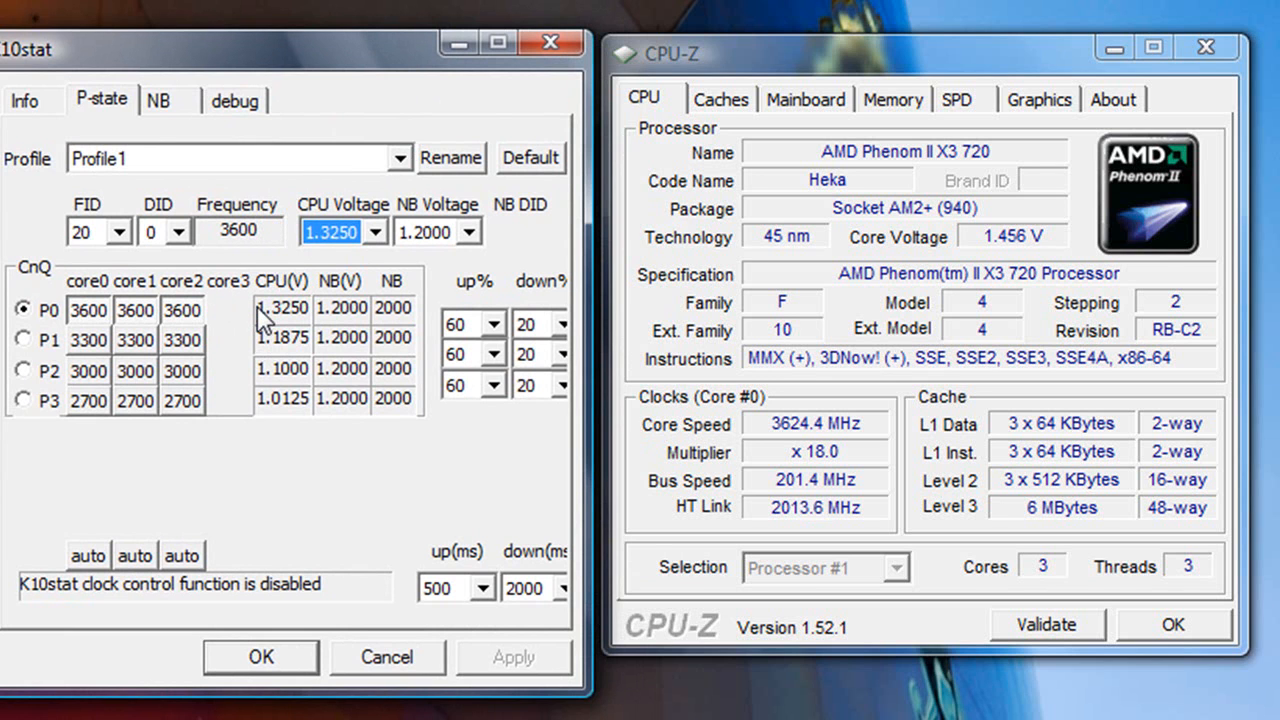
mouse_move(64, 290)
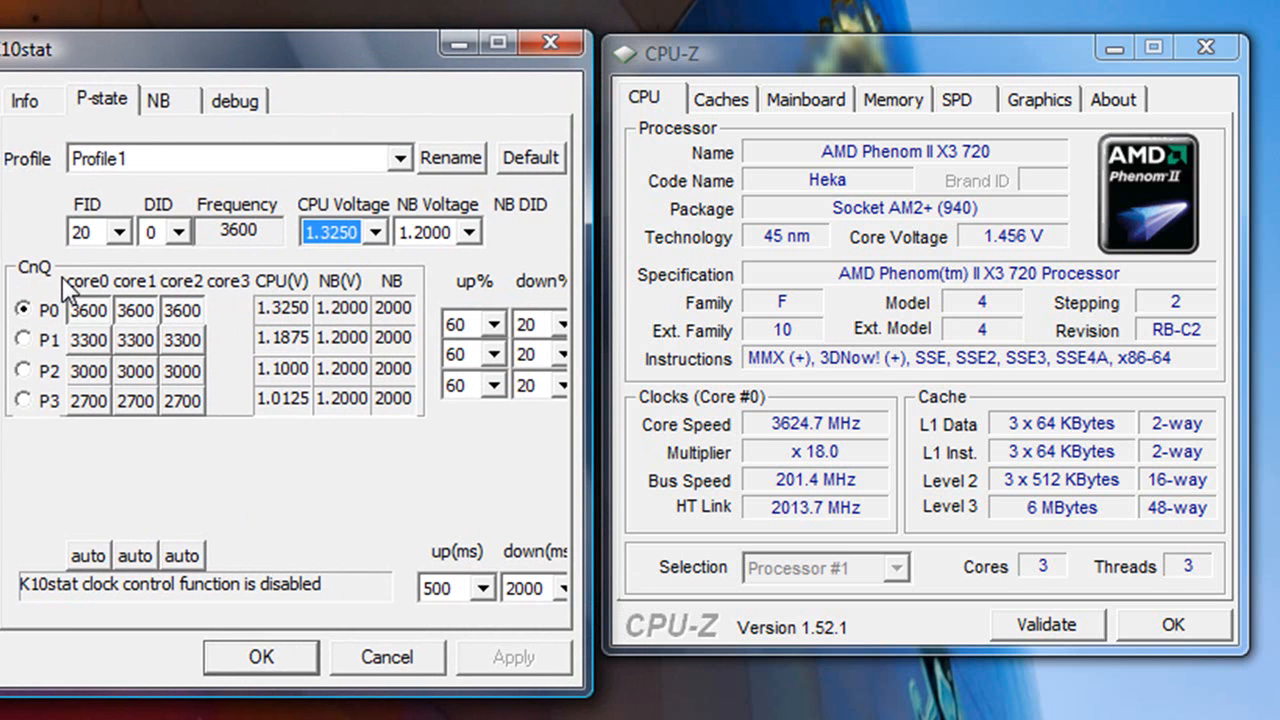
mouse_move(88, 588)
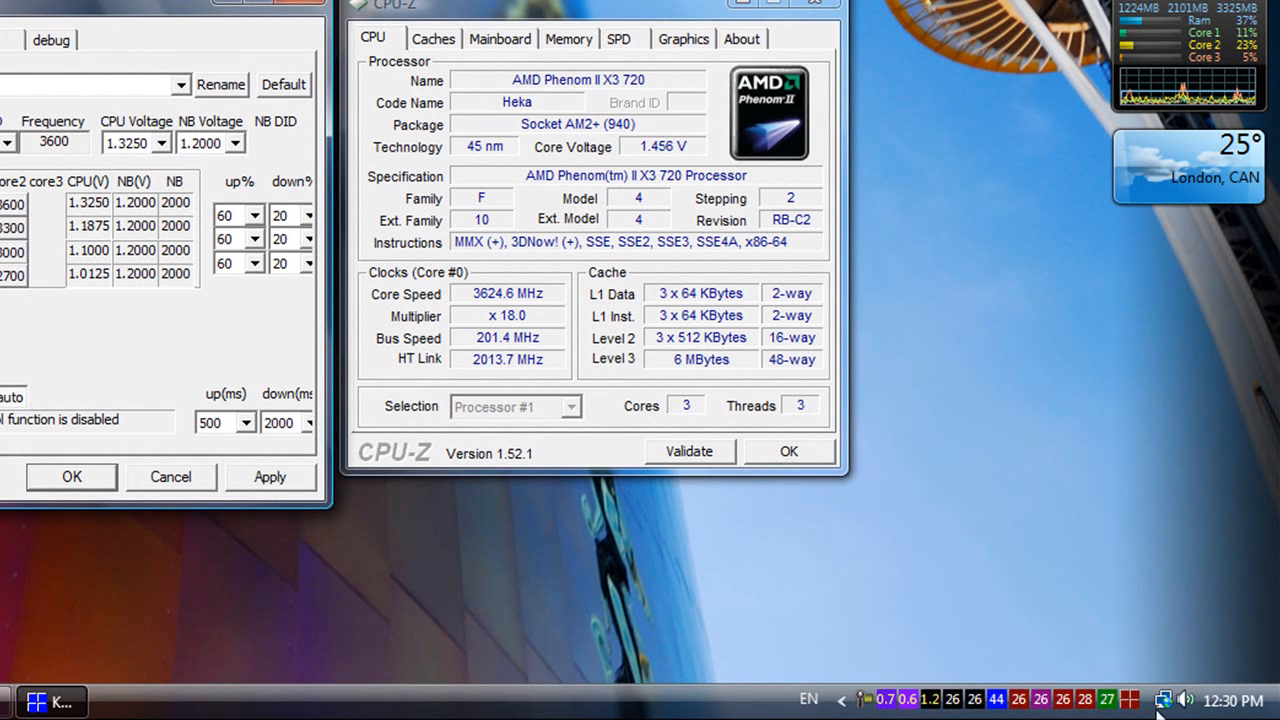
Step: Choose Enable Clock Control from the K10stat tray menu, dropping CPU-Z to 2718.6 MHz at x13.5
right_click(1164, 700)
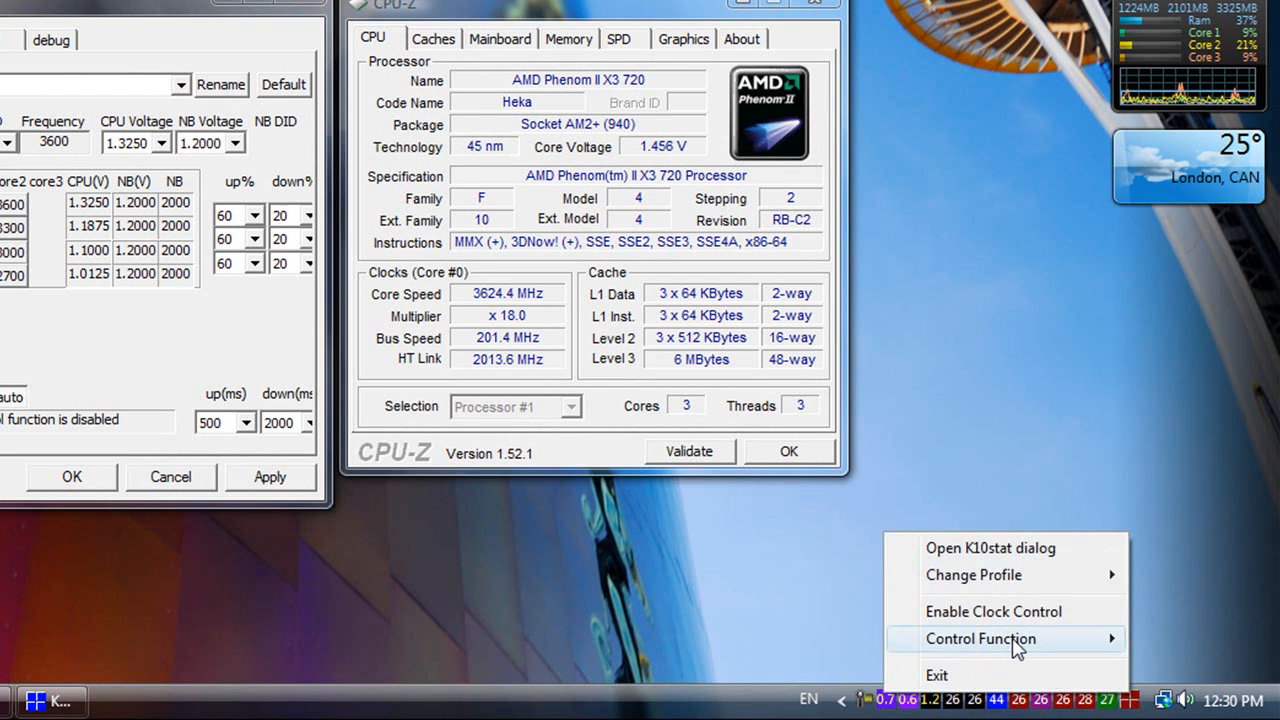
mouse_move(994, 612)
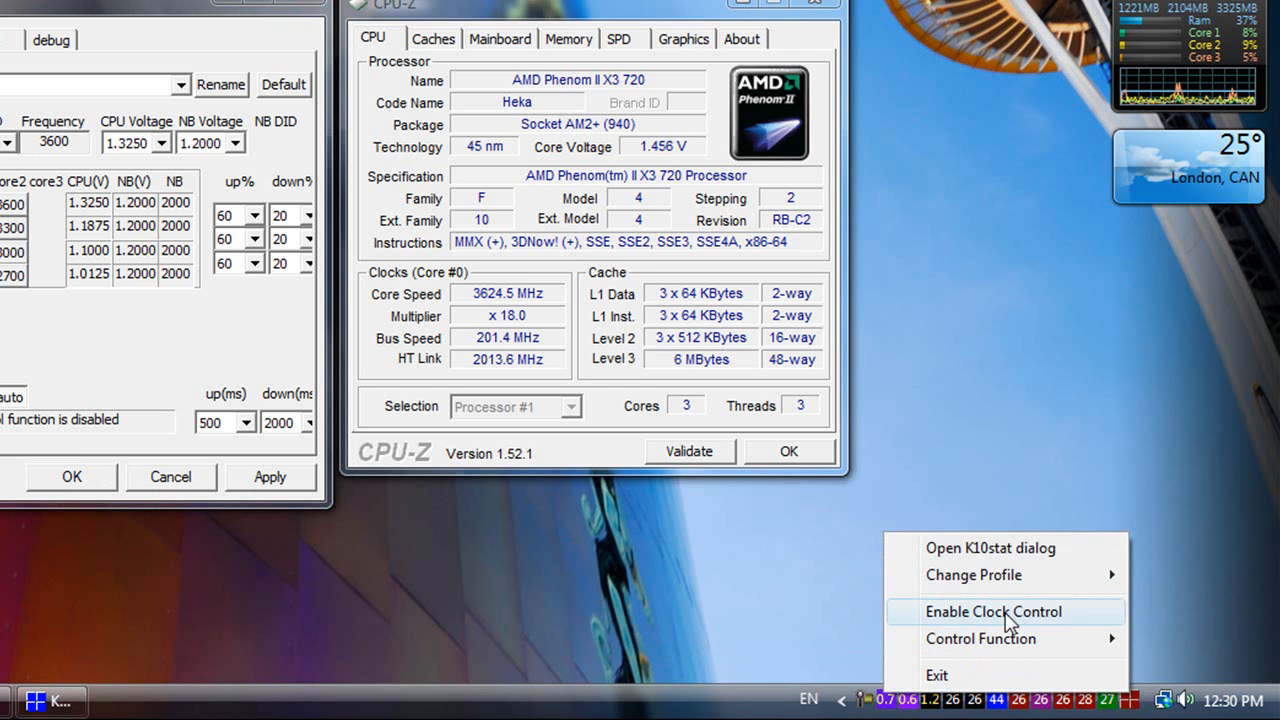
left_click(992, 612)
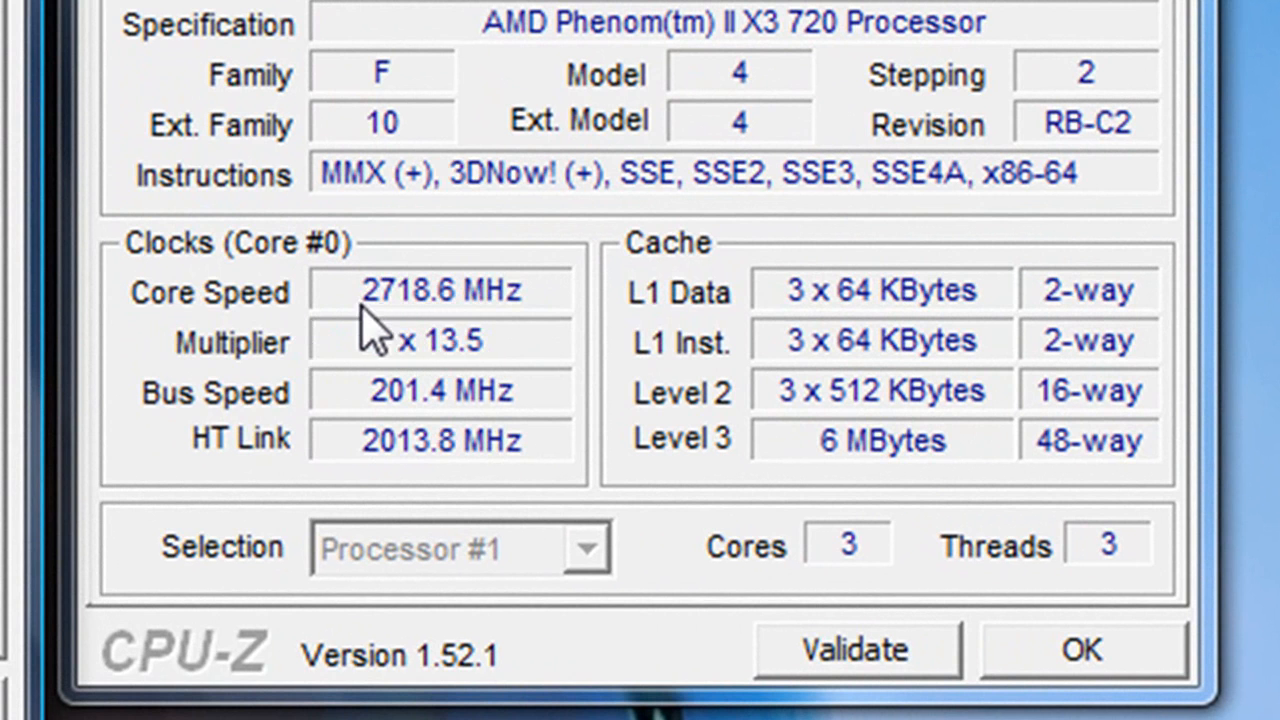
mouse_move(500, 330)
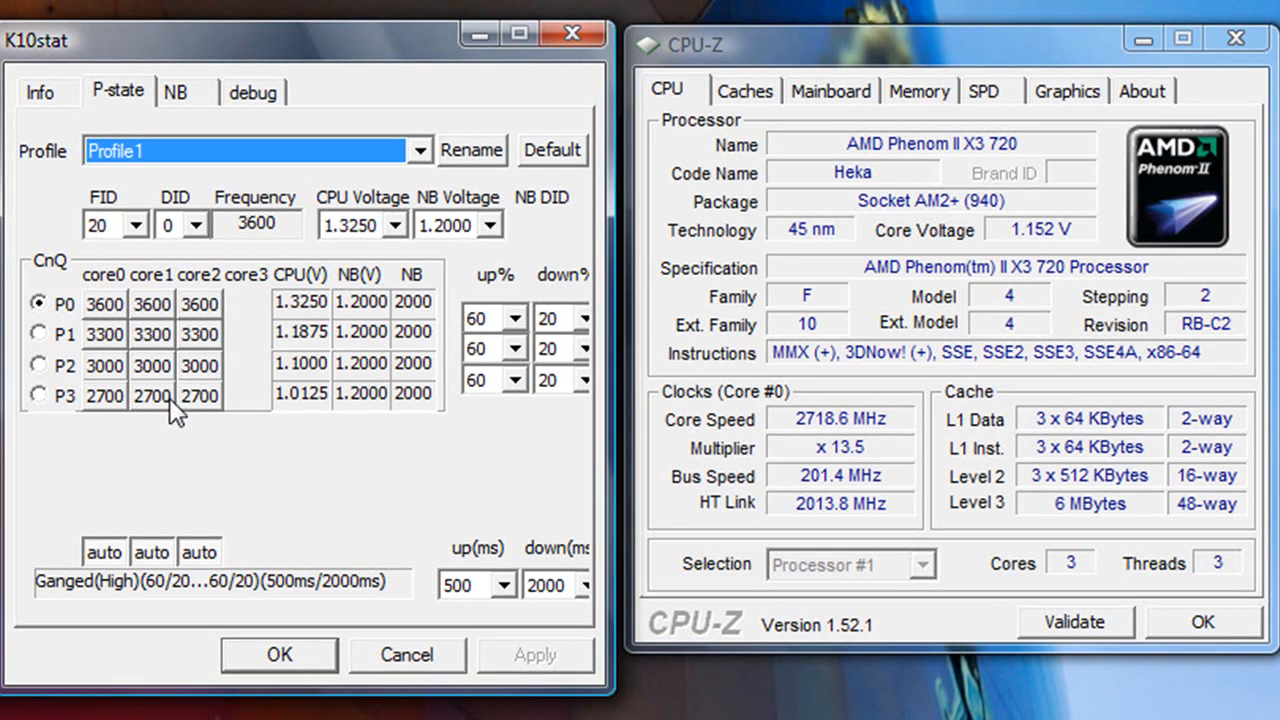
mouse_move(816, 436)
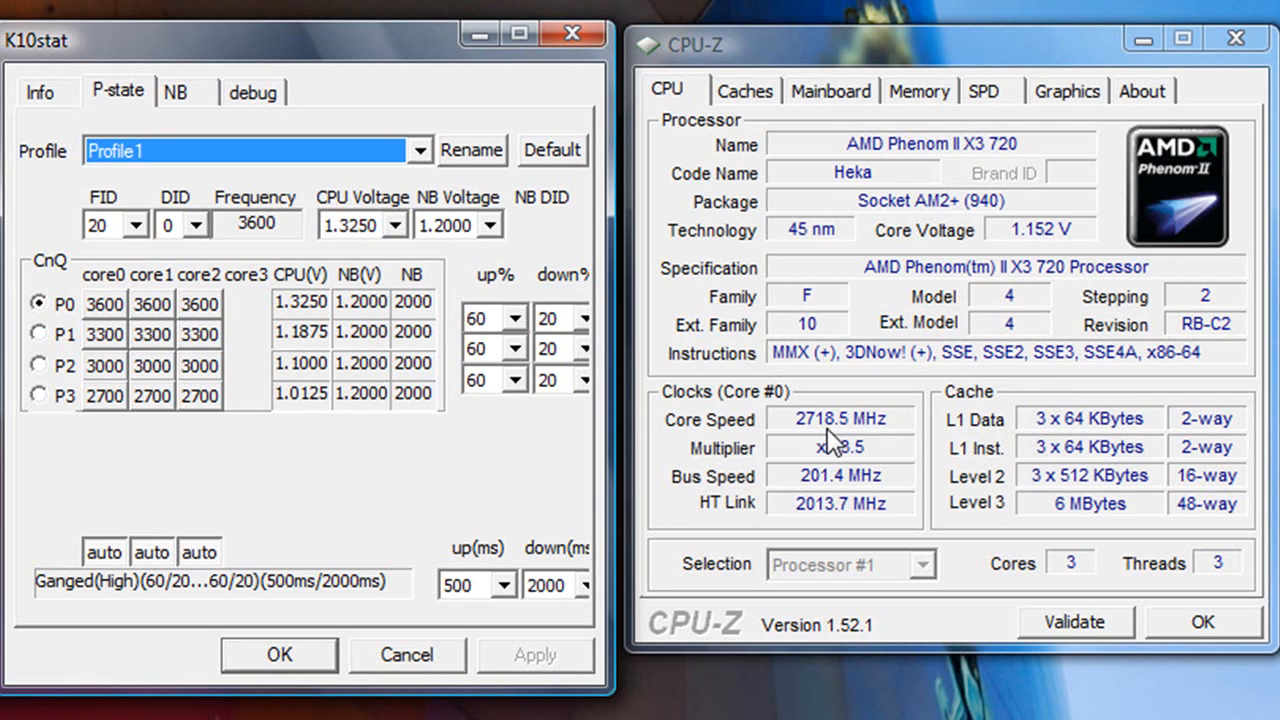
mouse_move(280, 464)
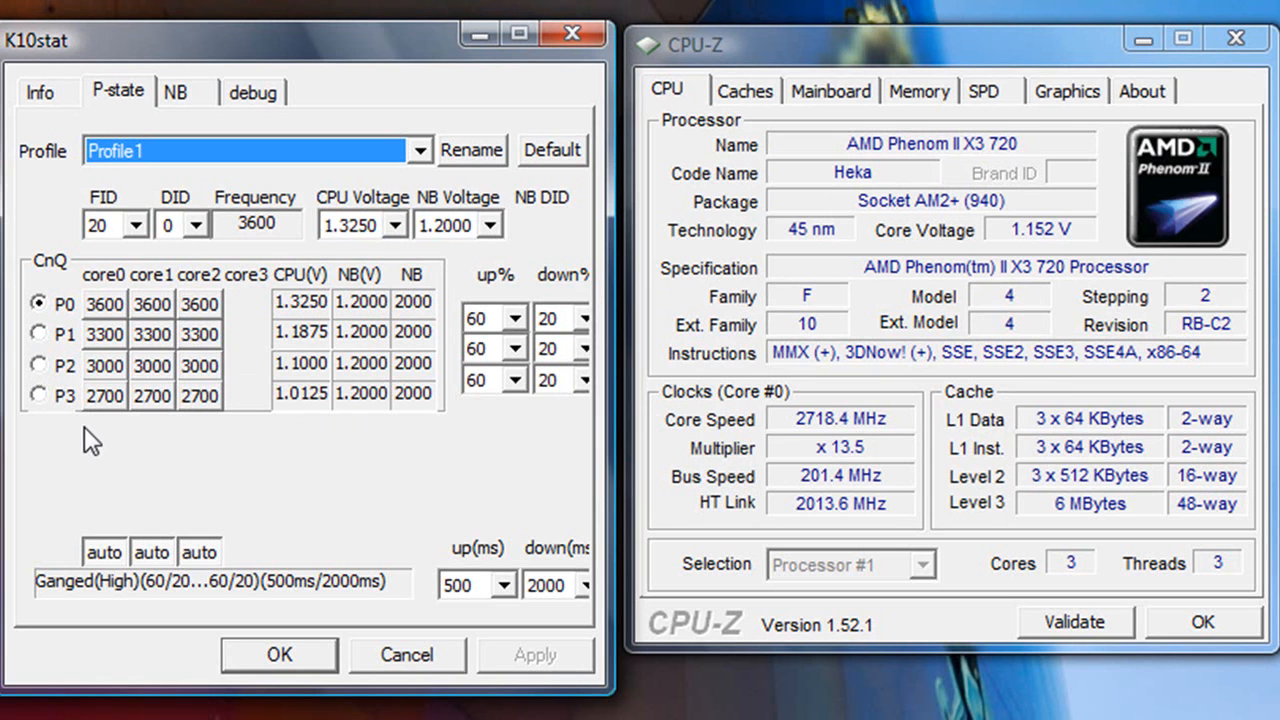
mouse_move(836, 436)
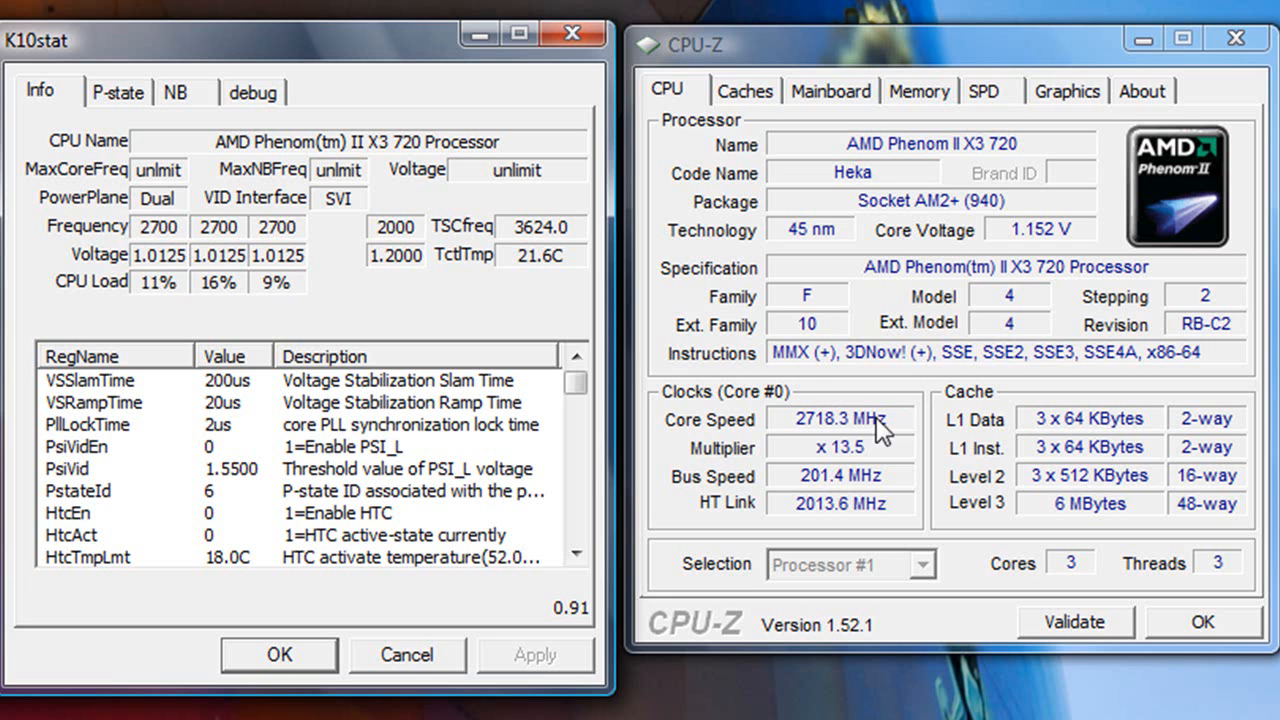
mouse_move(760, 436)
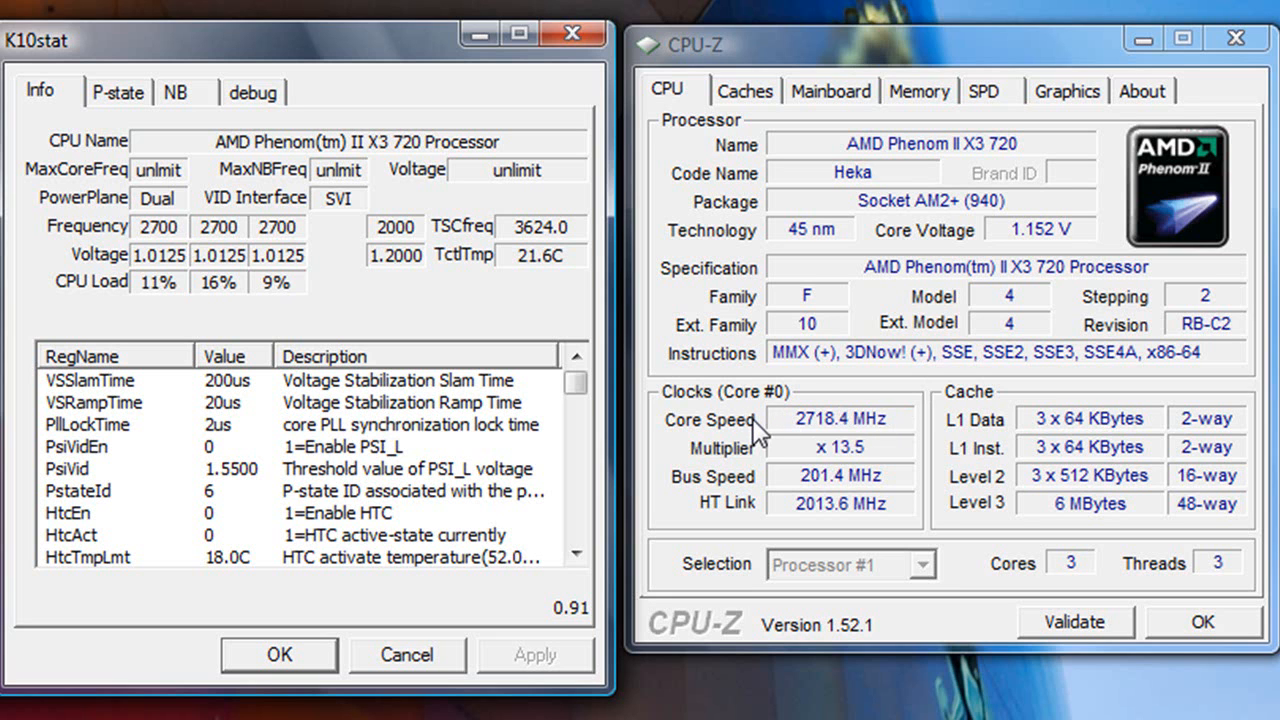
mouse_move(924, 244)
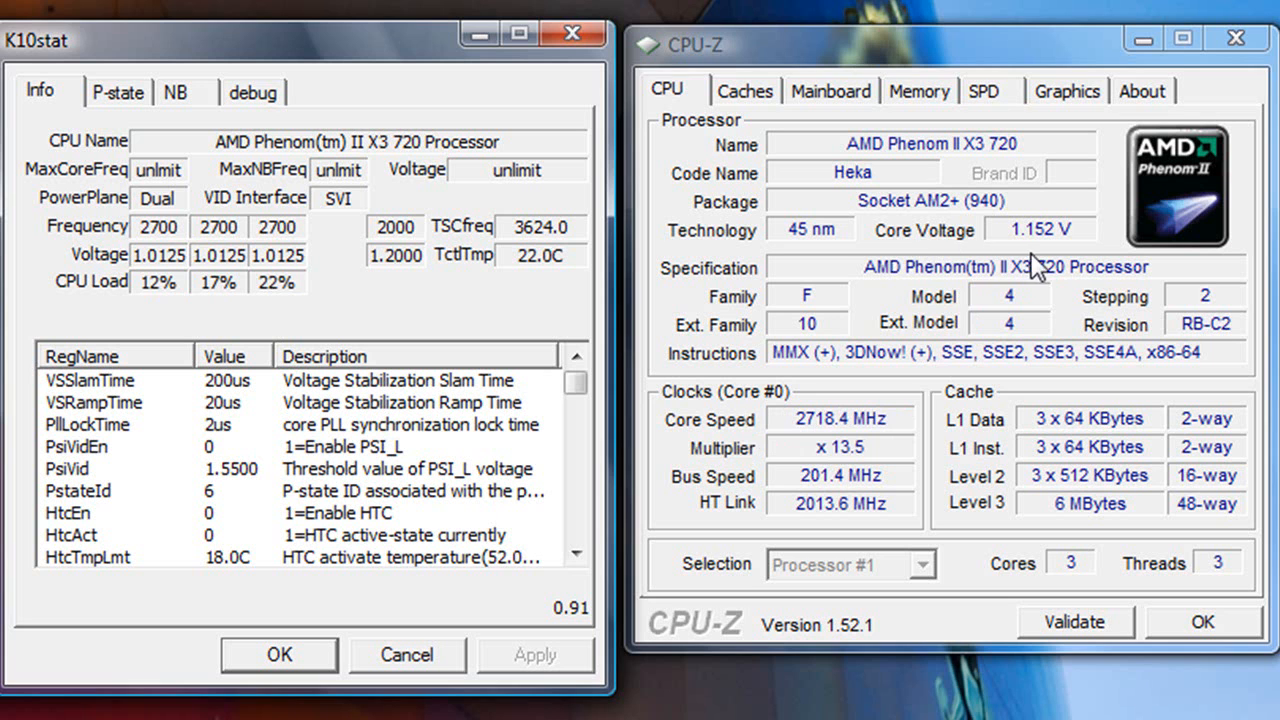
mouse_move(1084, 60)
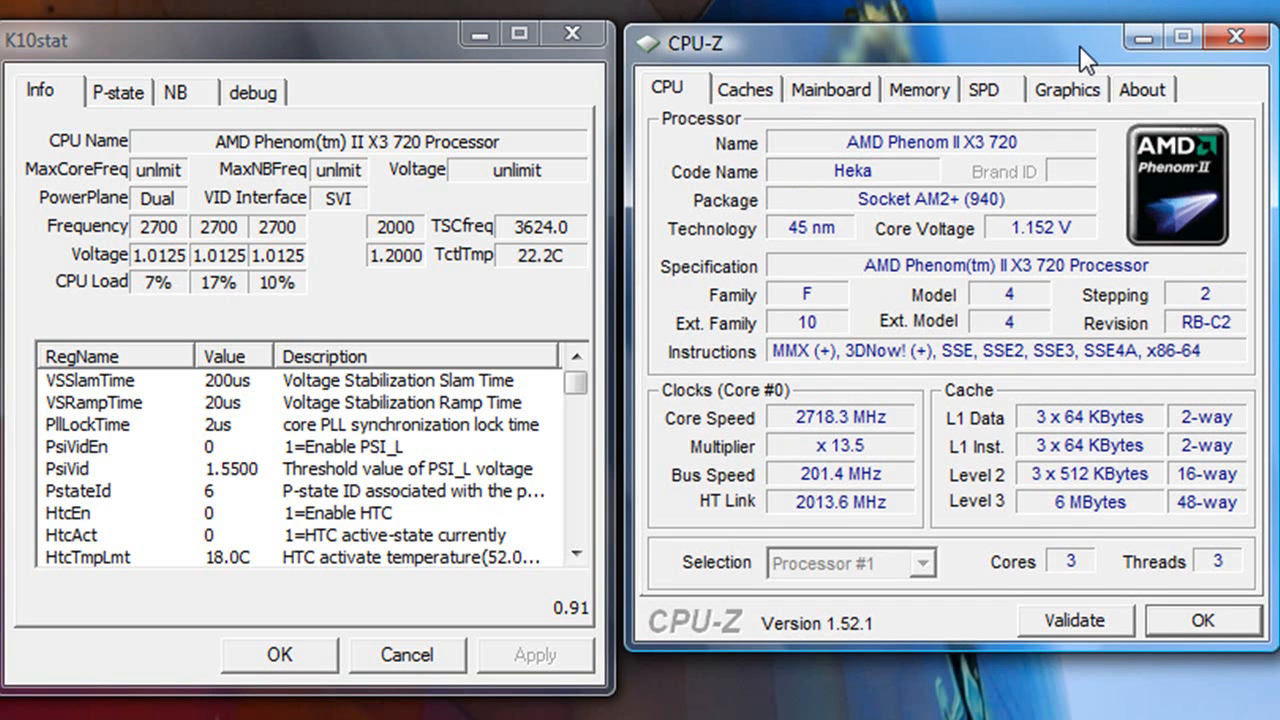
mouse_move(1038, 258)
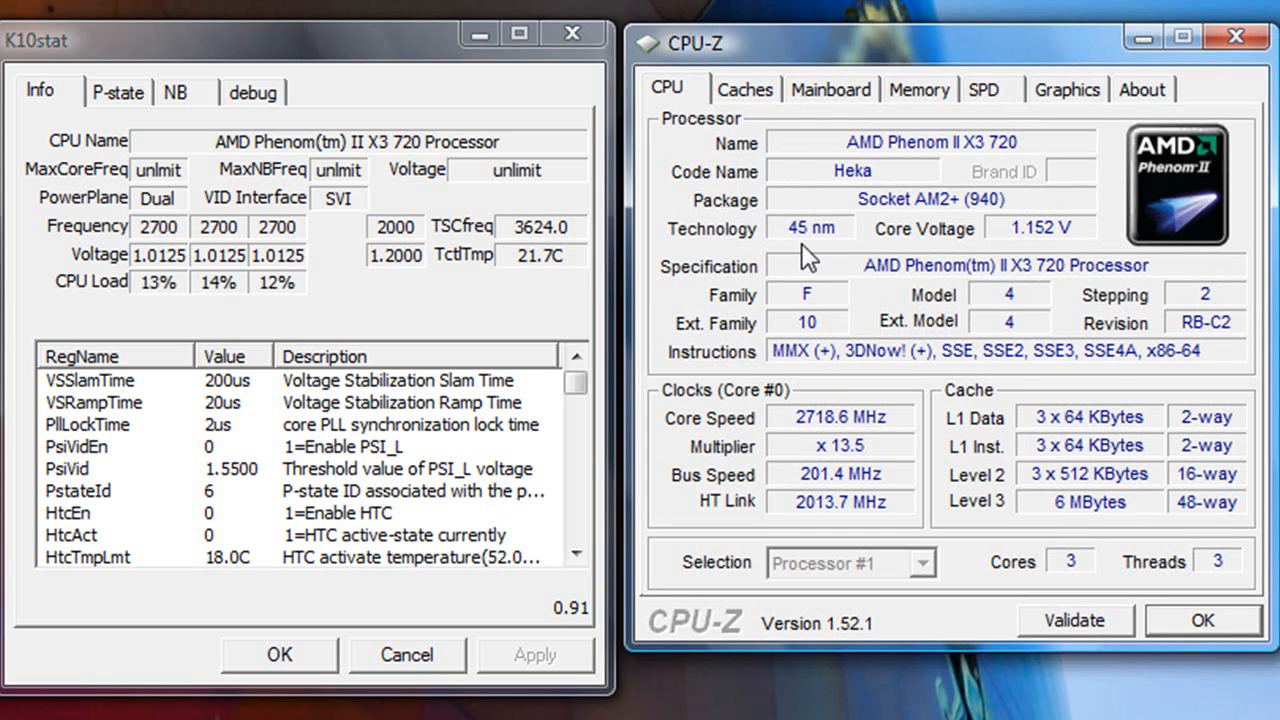
mouse_move(498, 276)
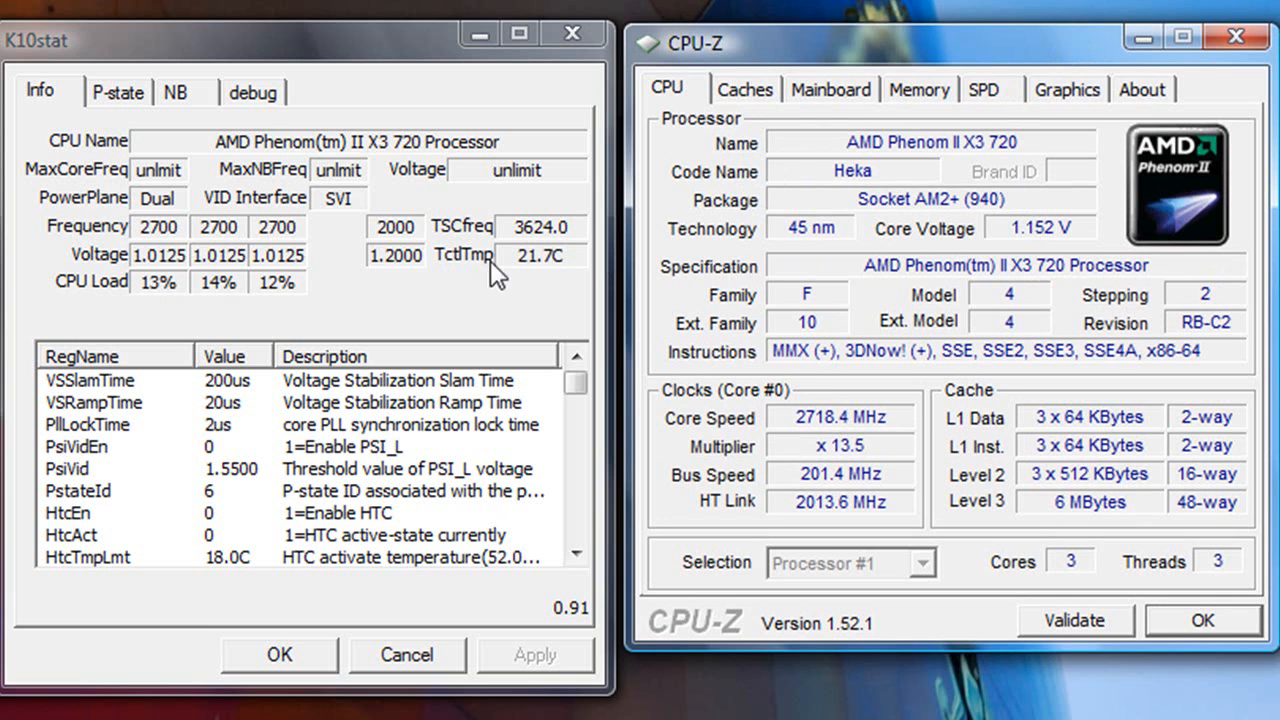
mouse_move(550, 284)
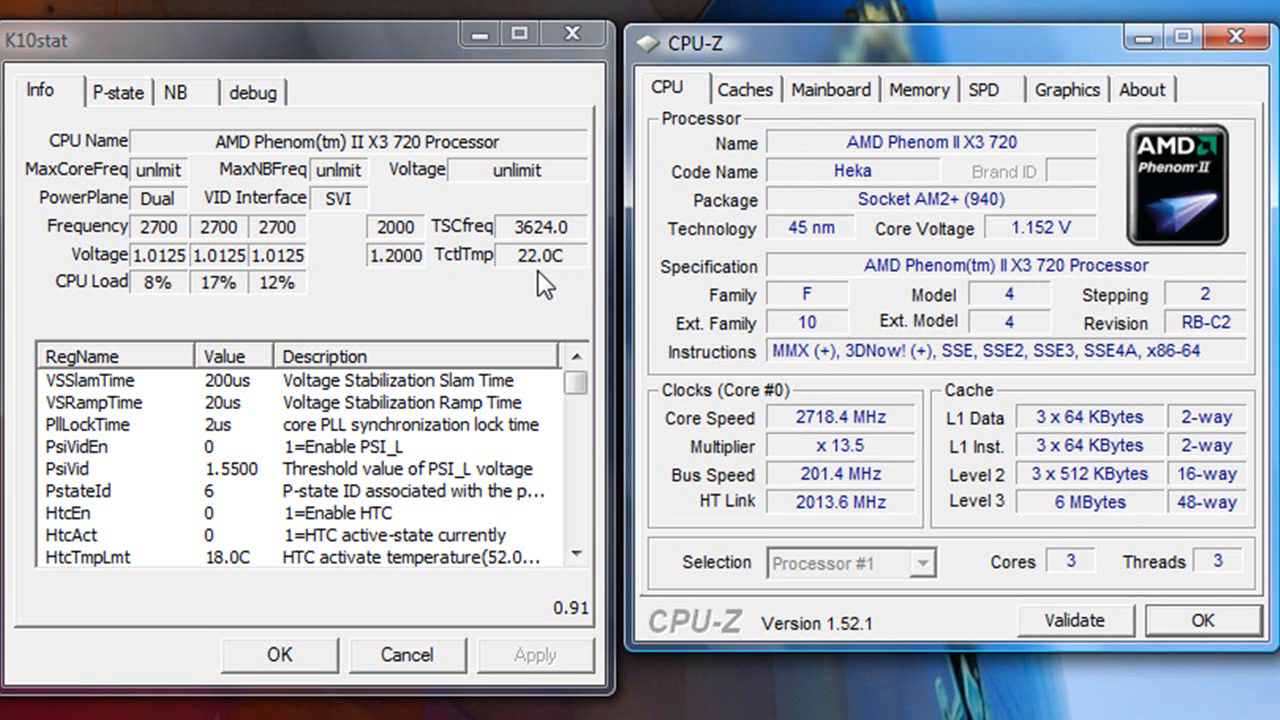
mouse_move(530, 276)
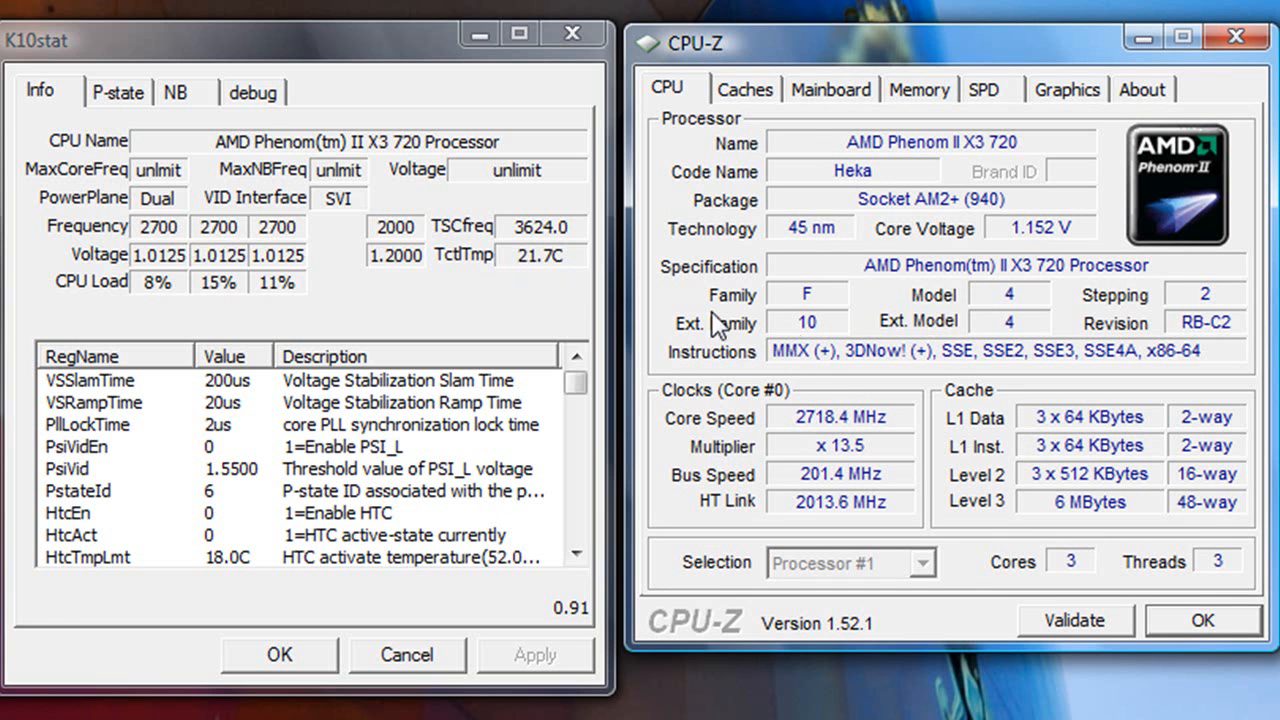
mouse_move(816, 440)
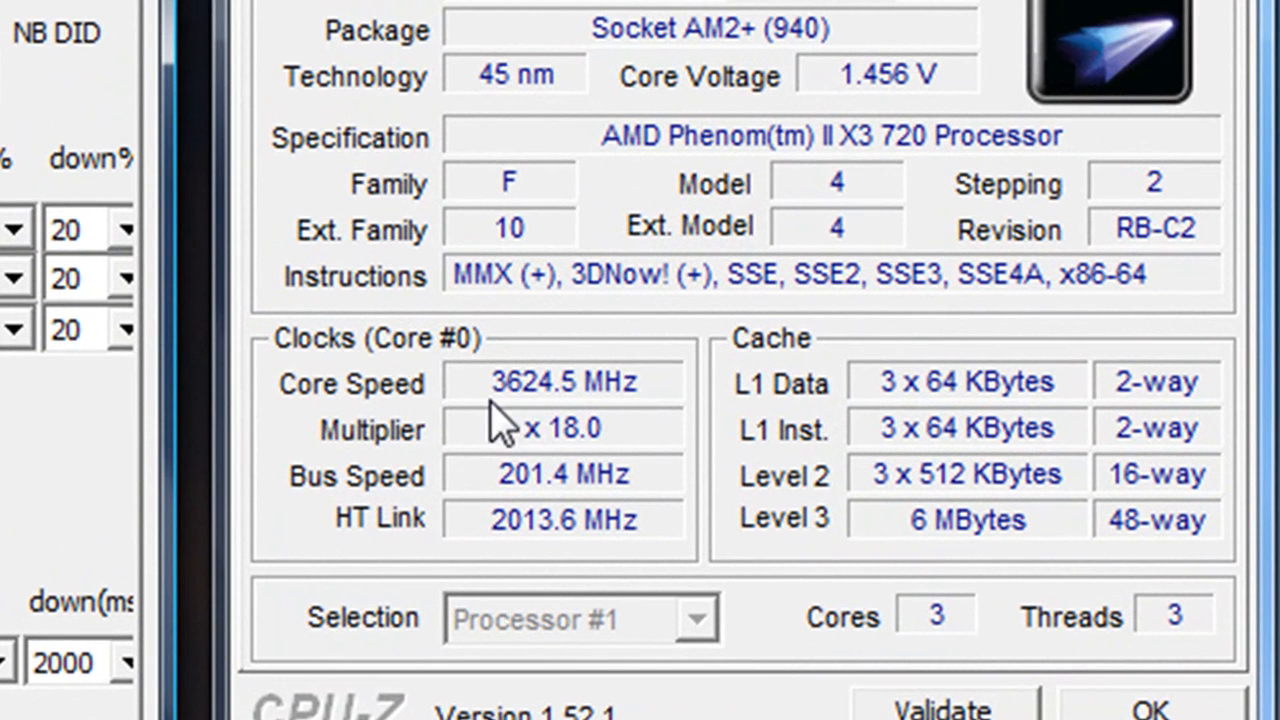
mouse_move(540, 420)
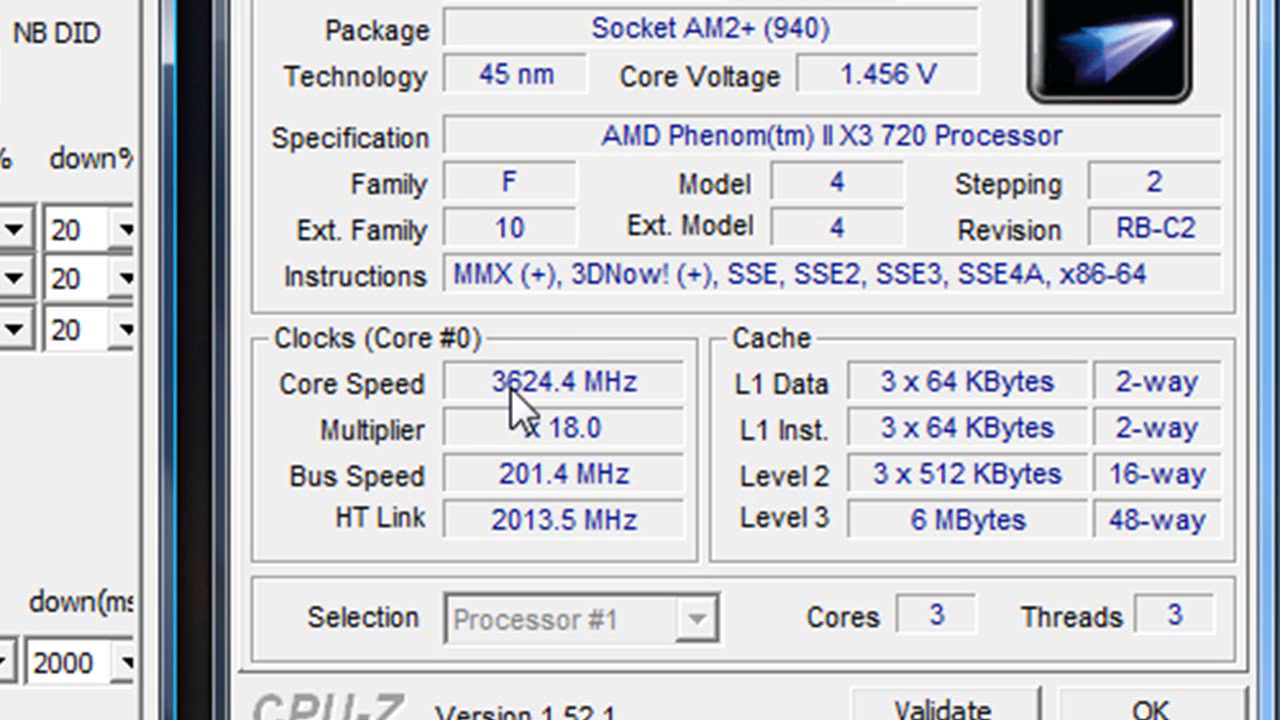
mouse_move(676, 130)
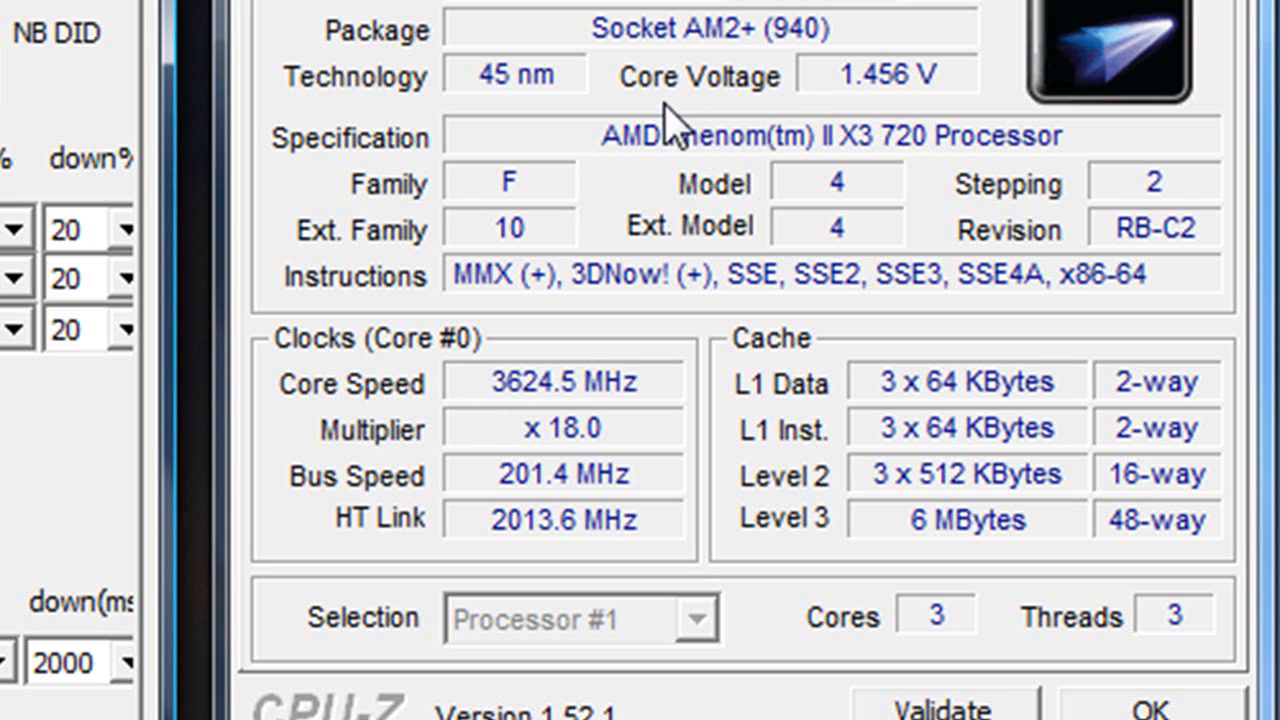
mouse_move(880, 120)
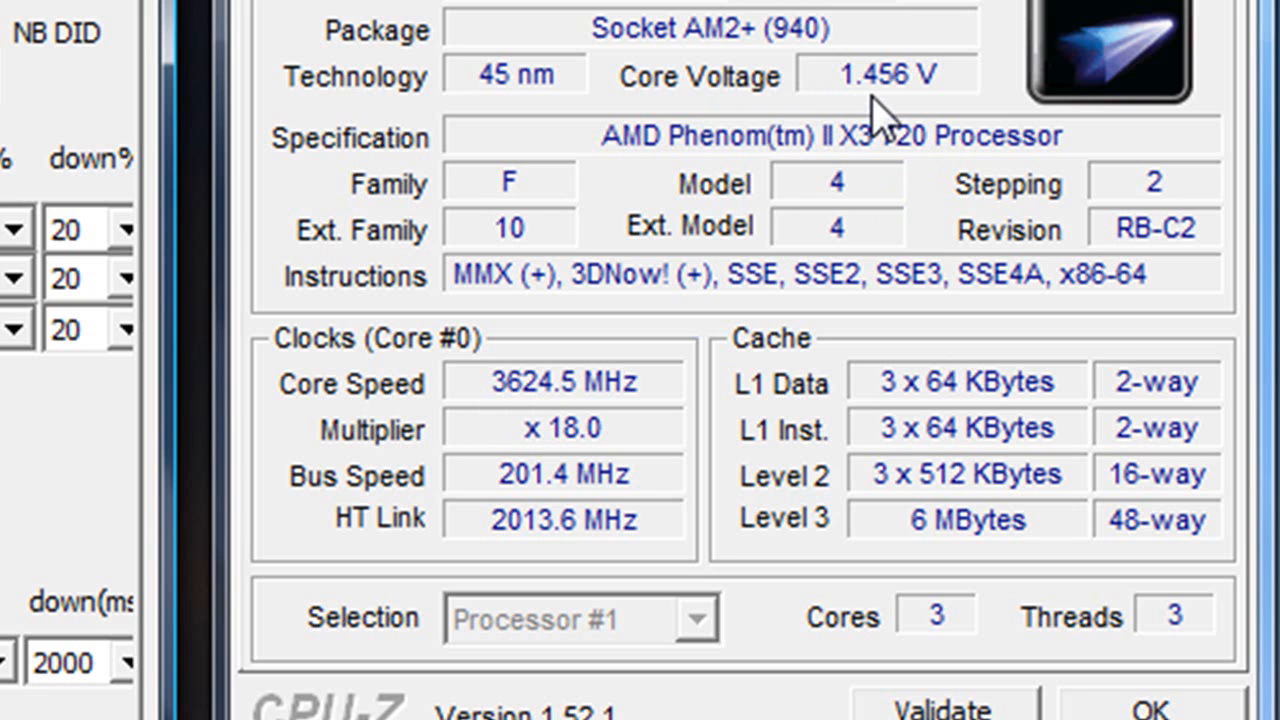
mouse_move(564, 150)
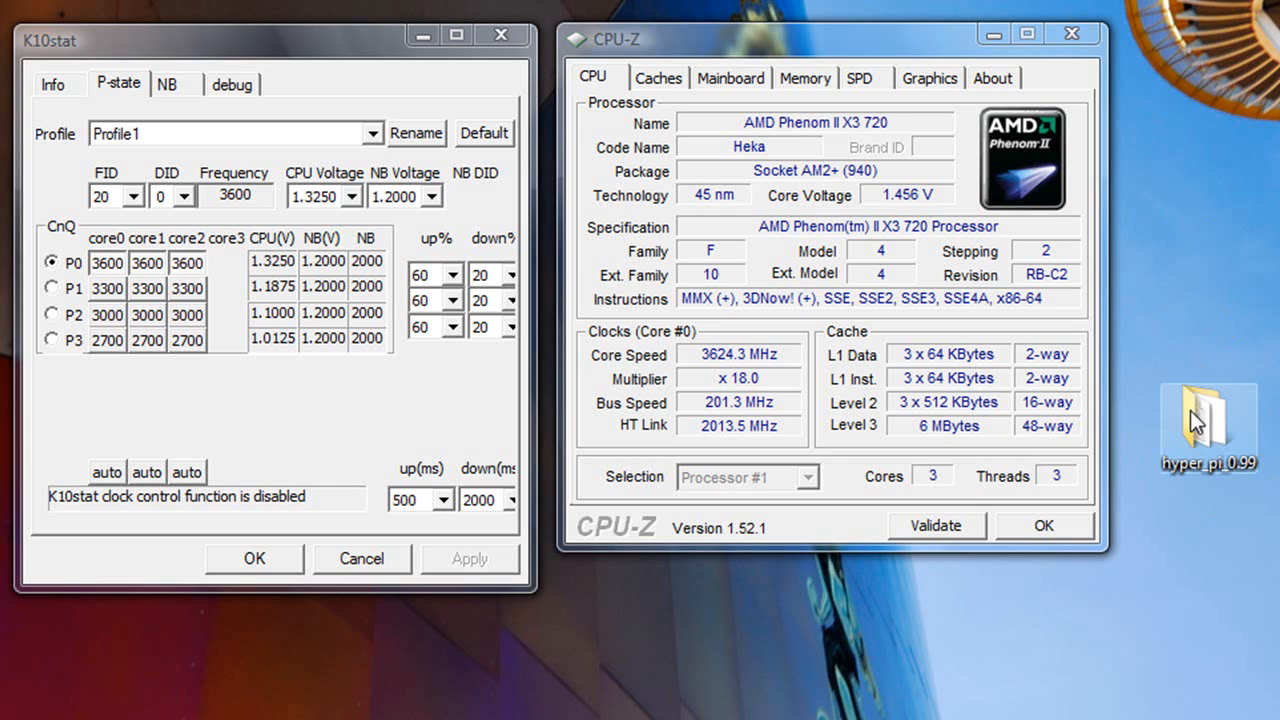
mouse_move(744, 318)
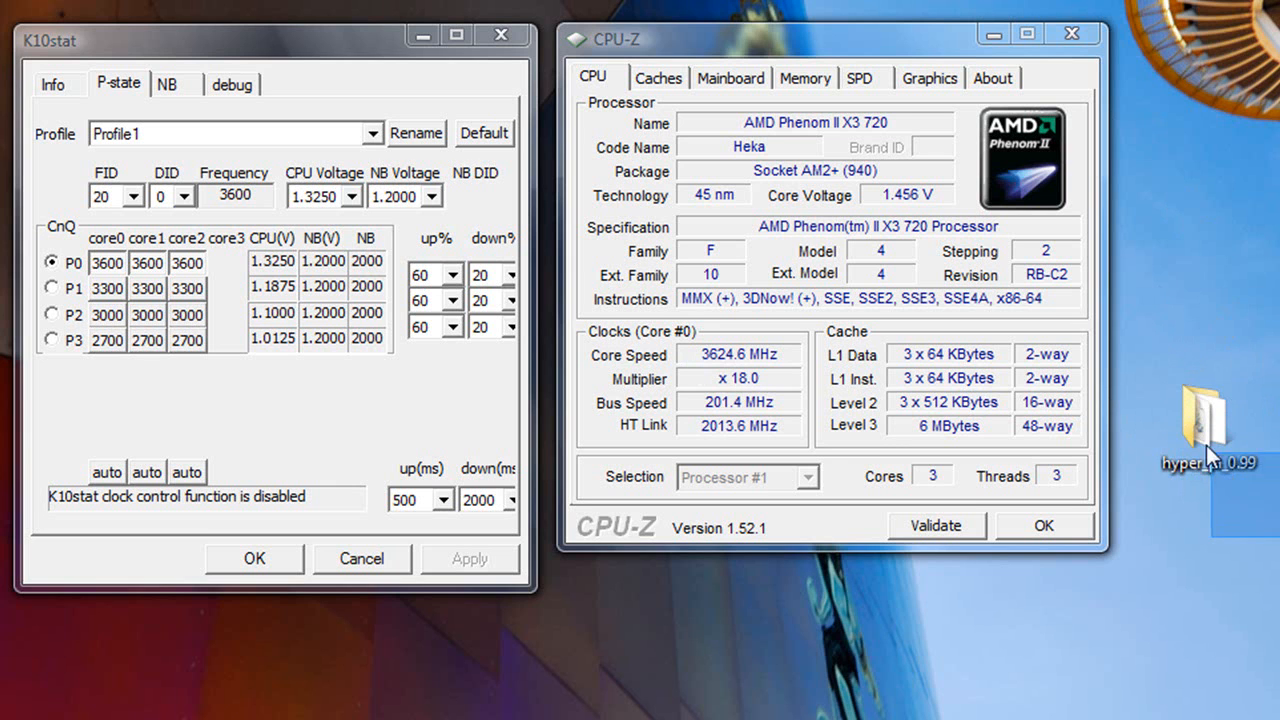
mouse_move(684, 348)
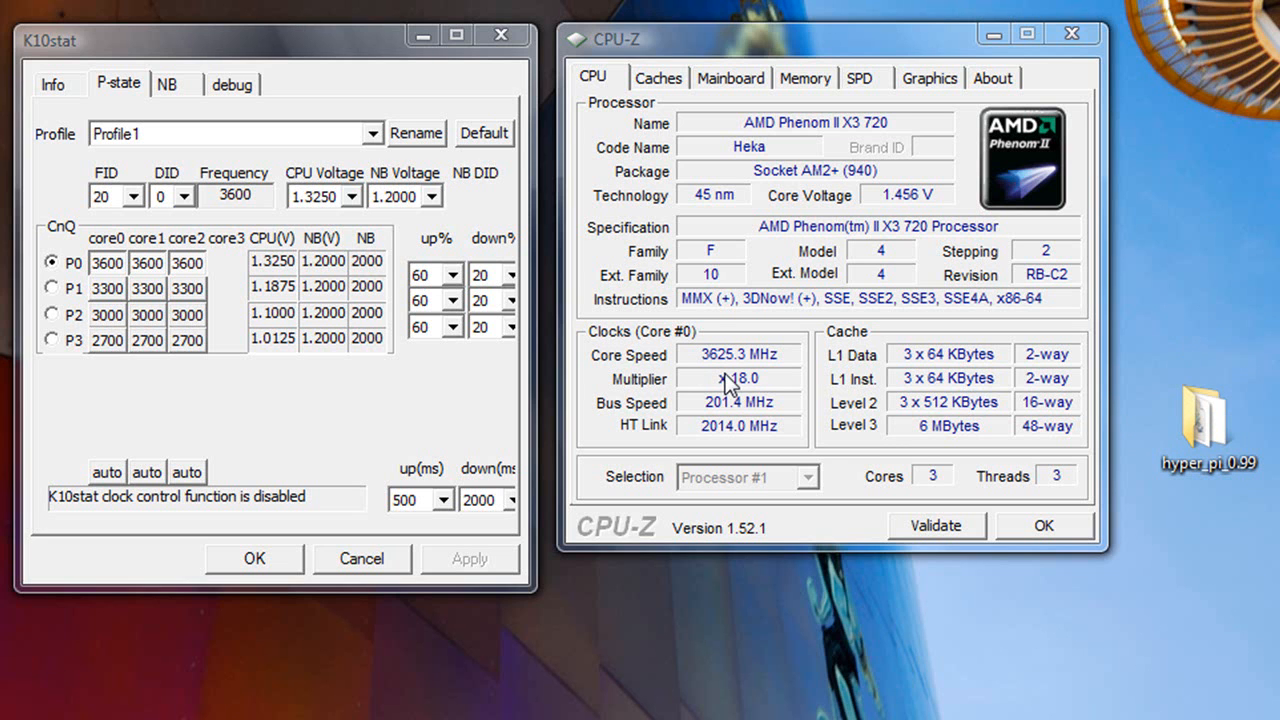
mouse_move(1200, 324)
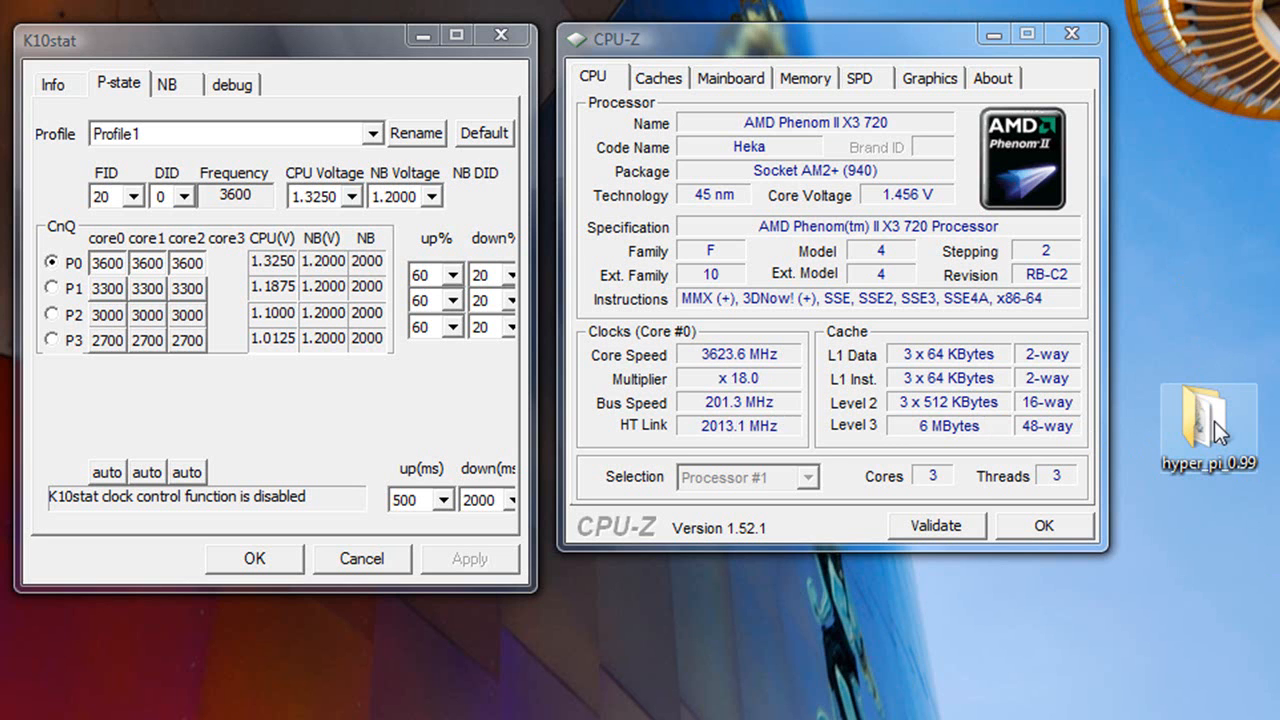
mouse_move(1196, 288)
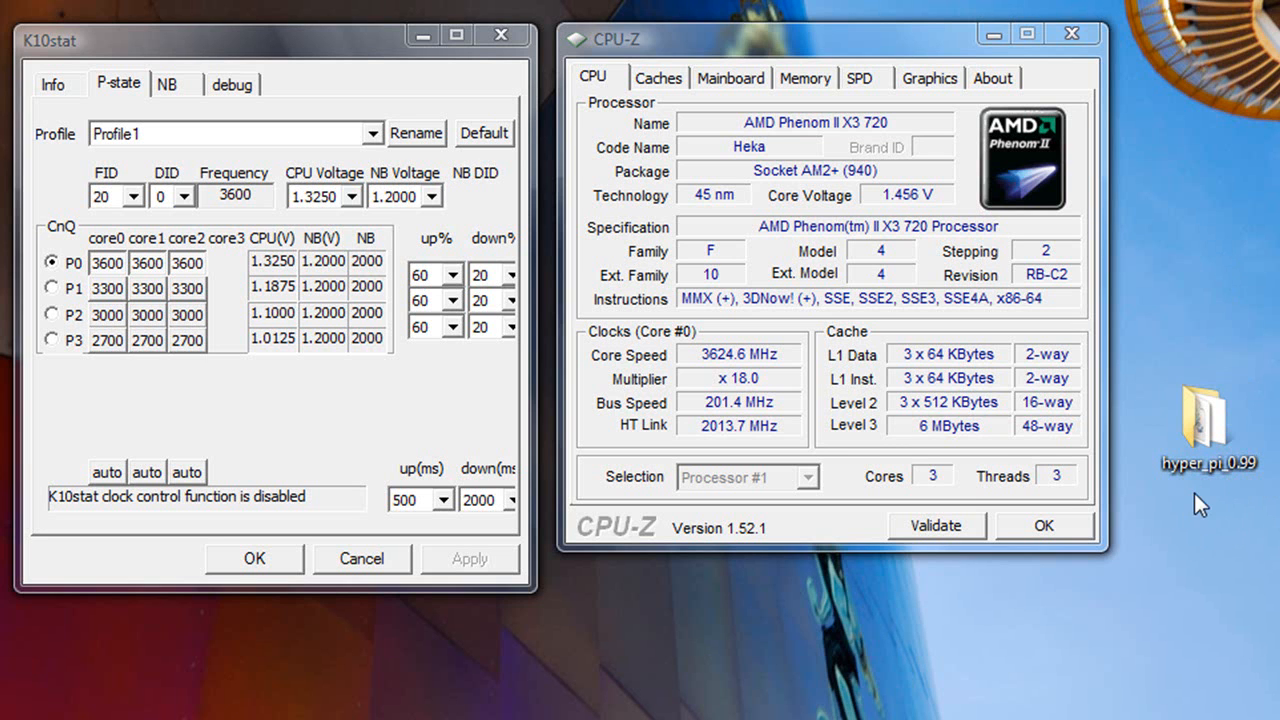
mouse_move(1200, 176)
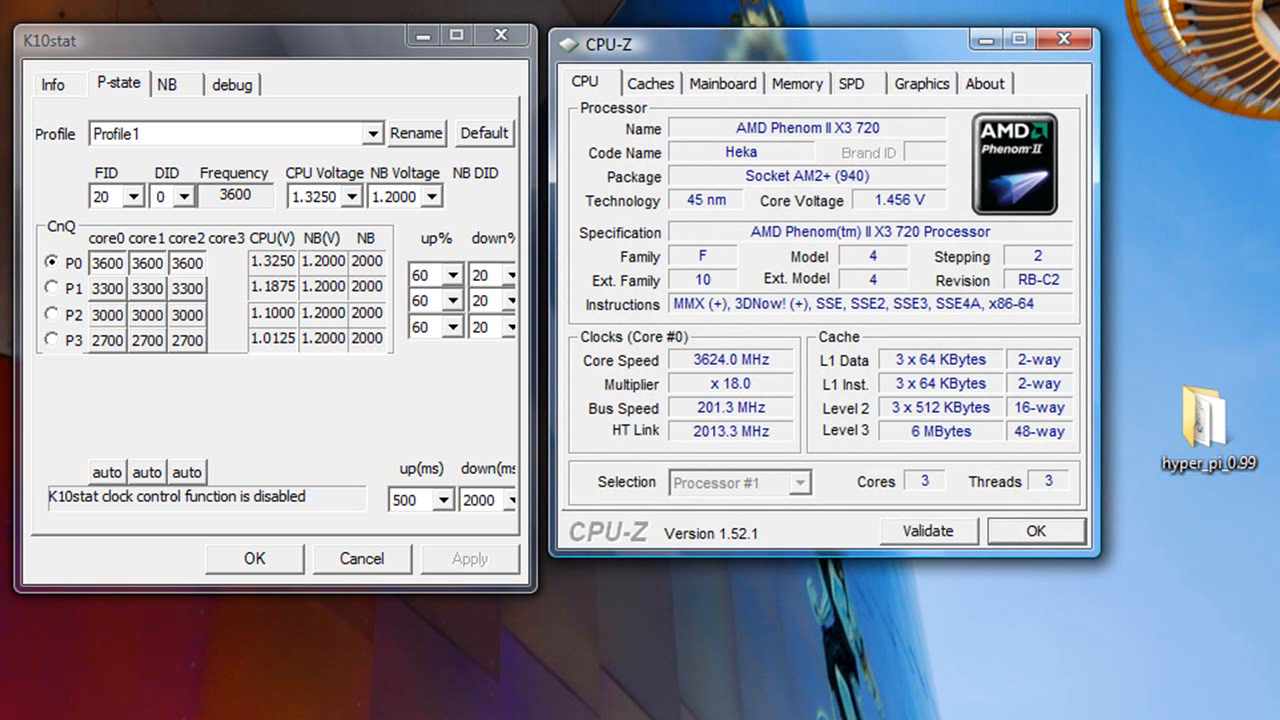
Step: Show the K10stat tray Control Function submenu with Ganged (highest-load core) ticked
right_click(1128, 700)
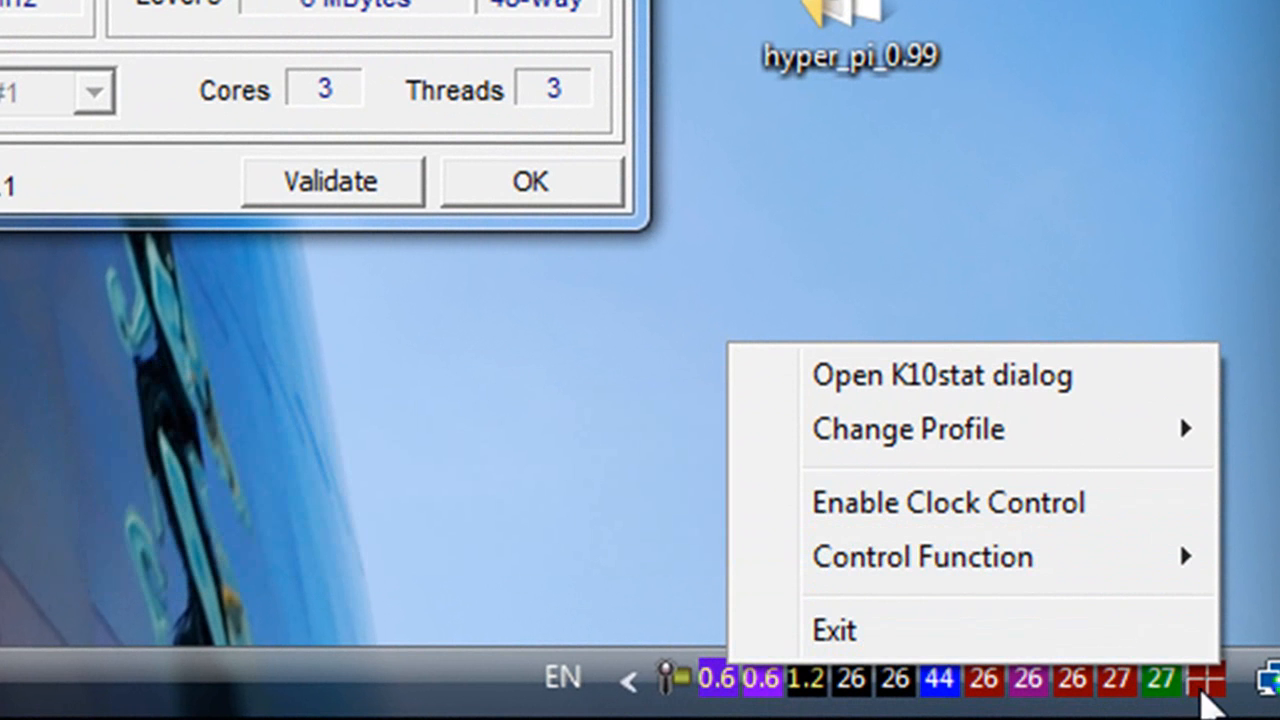
left_click(920, 556)
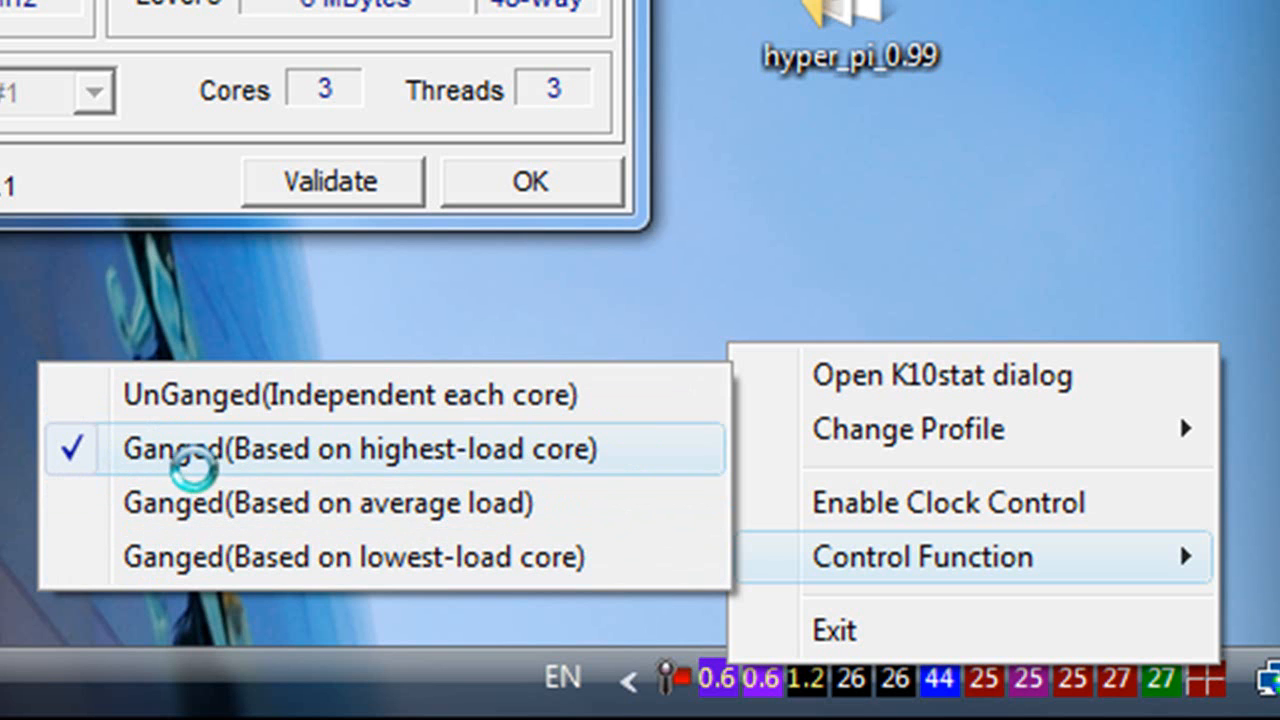
mouse_move(400, 456)
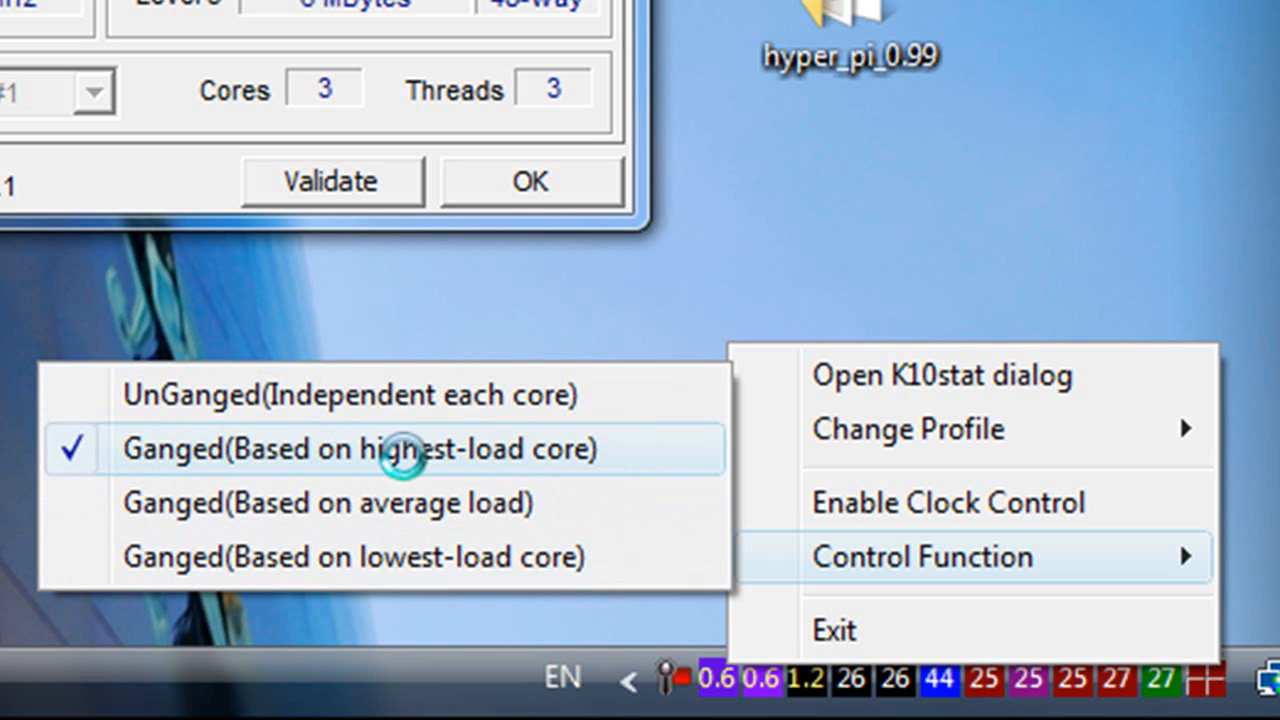
mouse_move(500, 456)
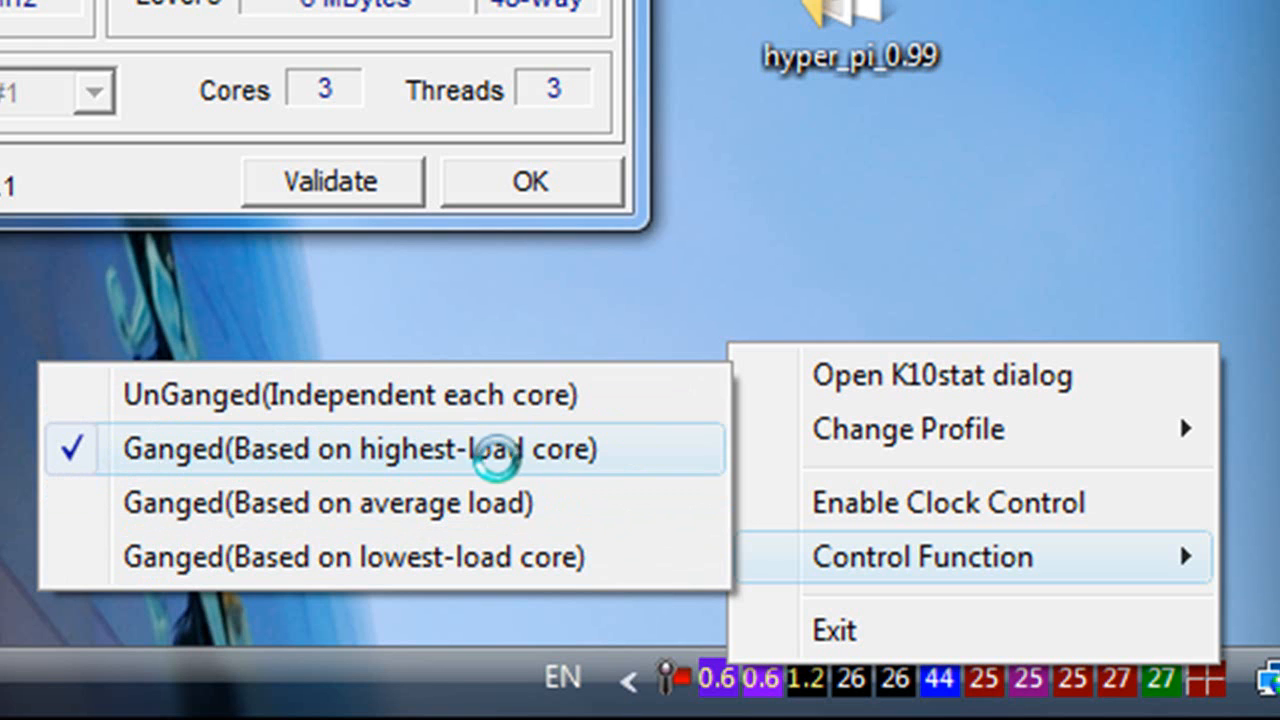